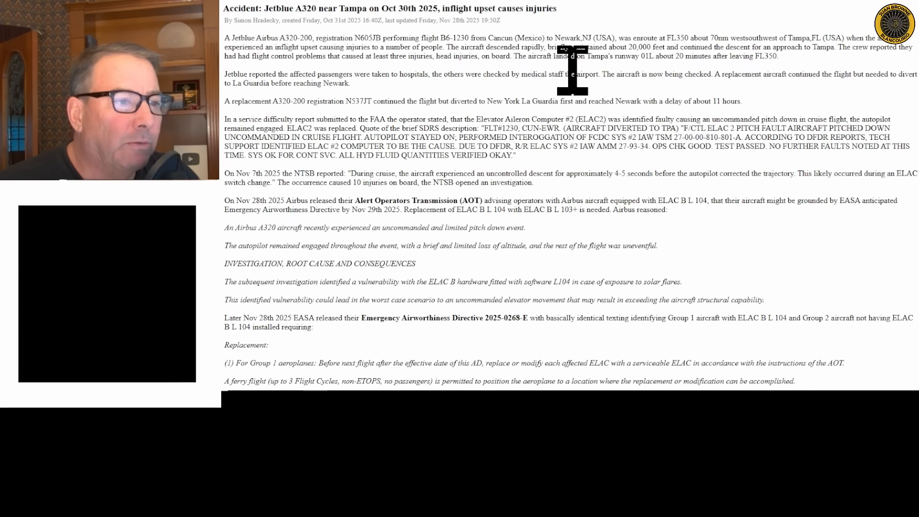
mouse_move(636, 80)
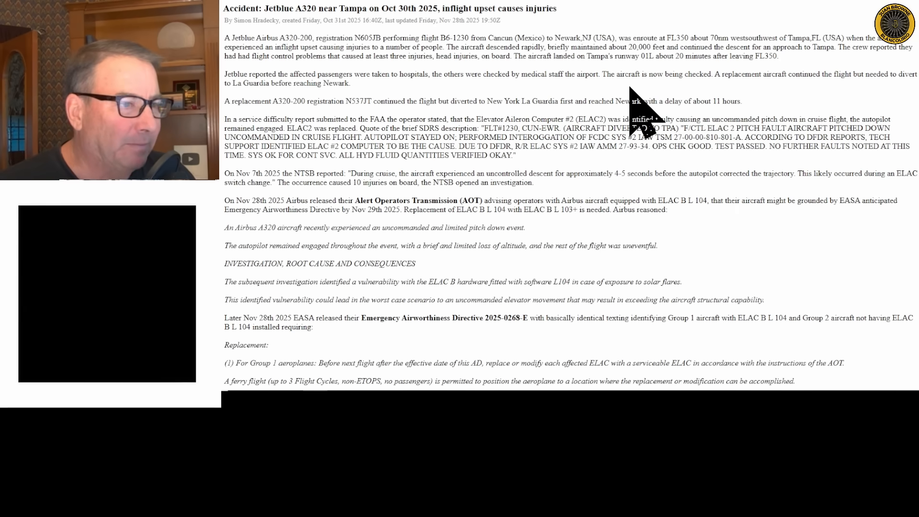
mouse_move(302, 211)
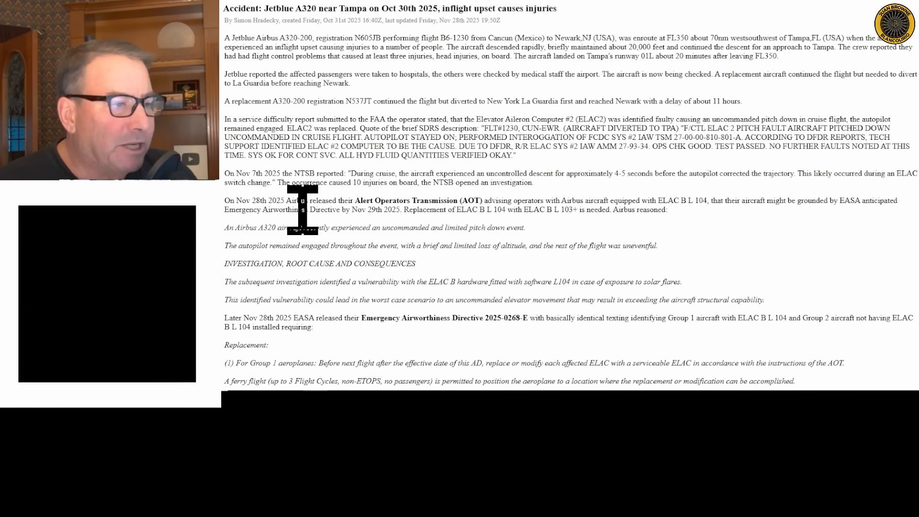
mouse_move(329, 252)
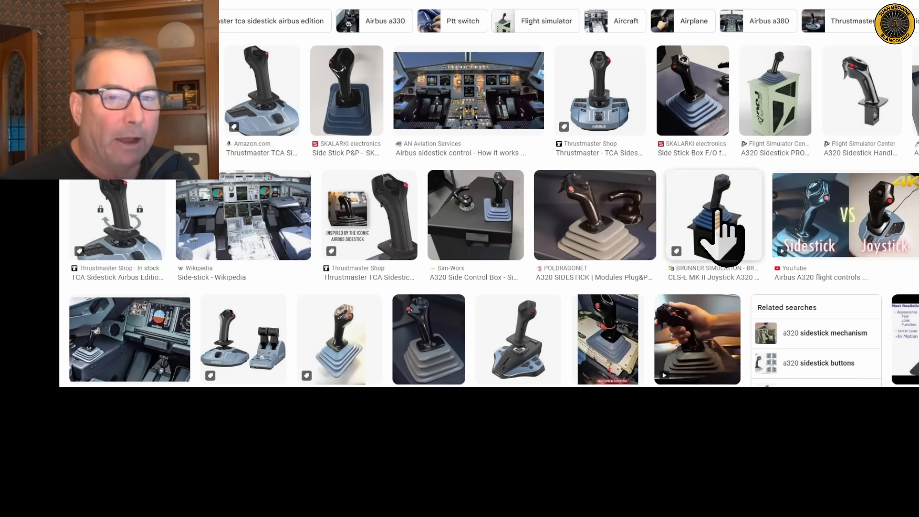
mouse_move(607, 346)
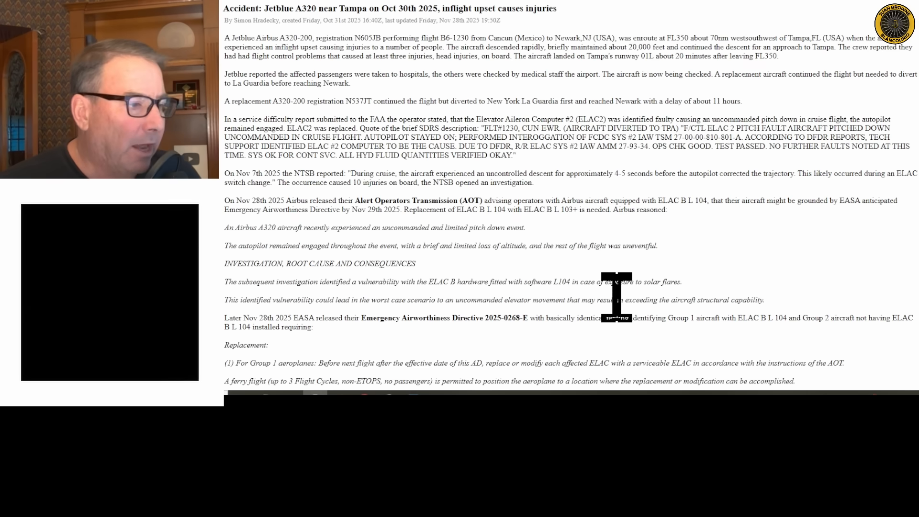
mouse_move(677, 302)
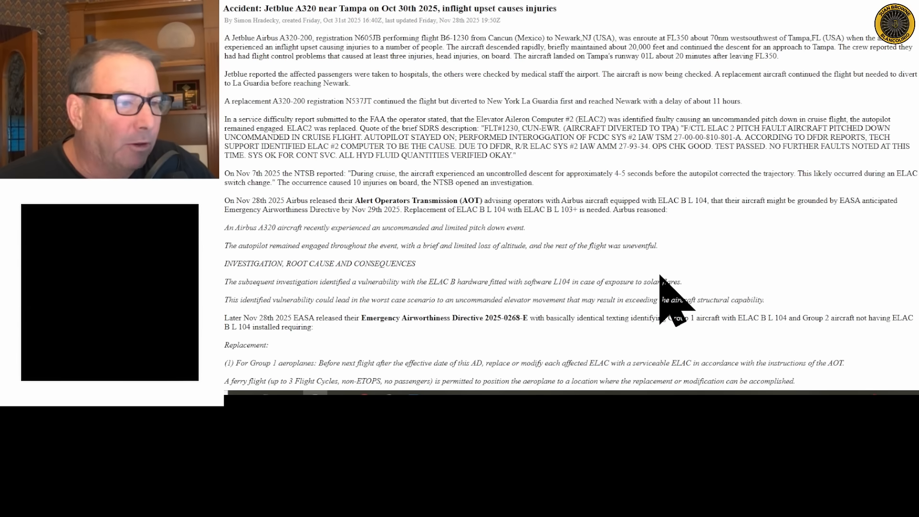
mouse_move(644, 242)
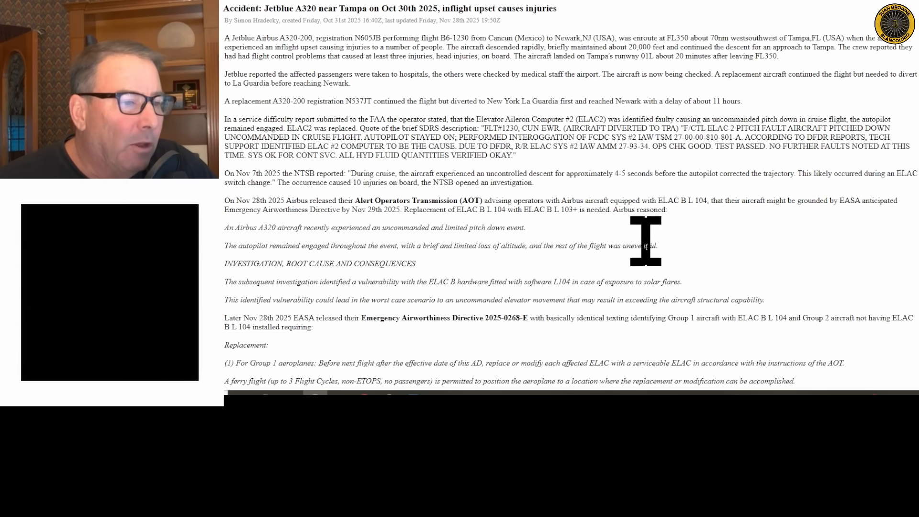
mouse_move(662, 246)
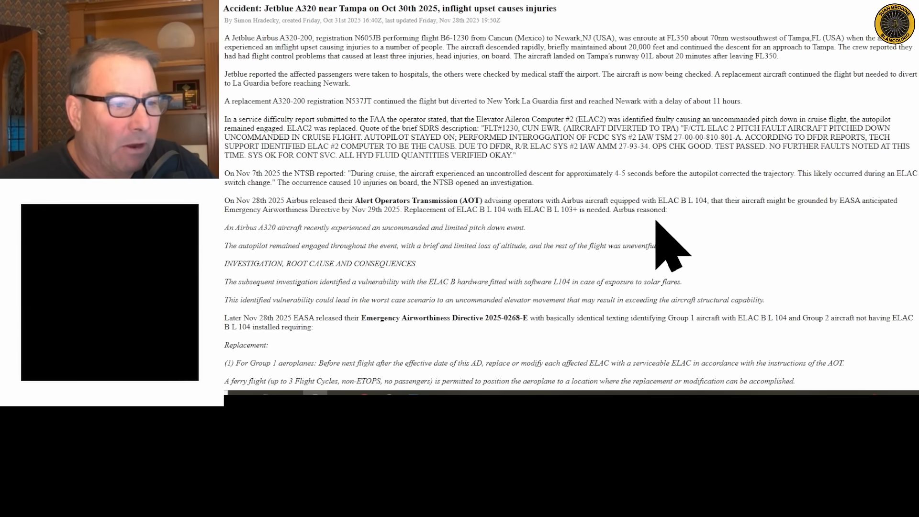
mouse_move(698, 235)
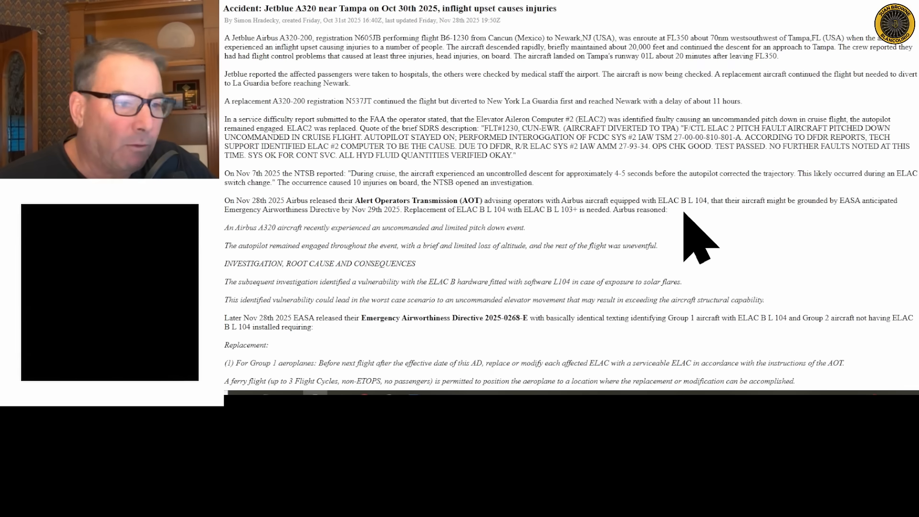
mouse_move(702, 252)
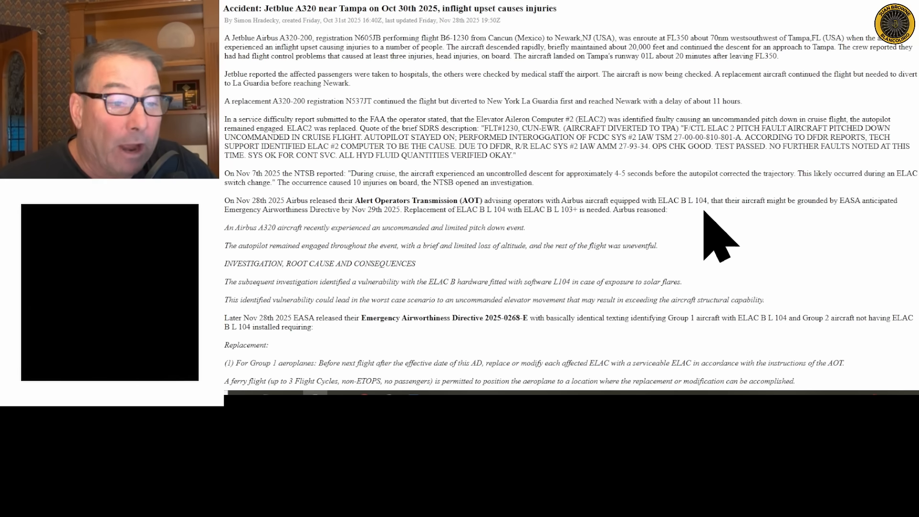
mouse_move(421, 226)
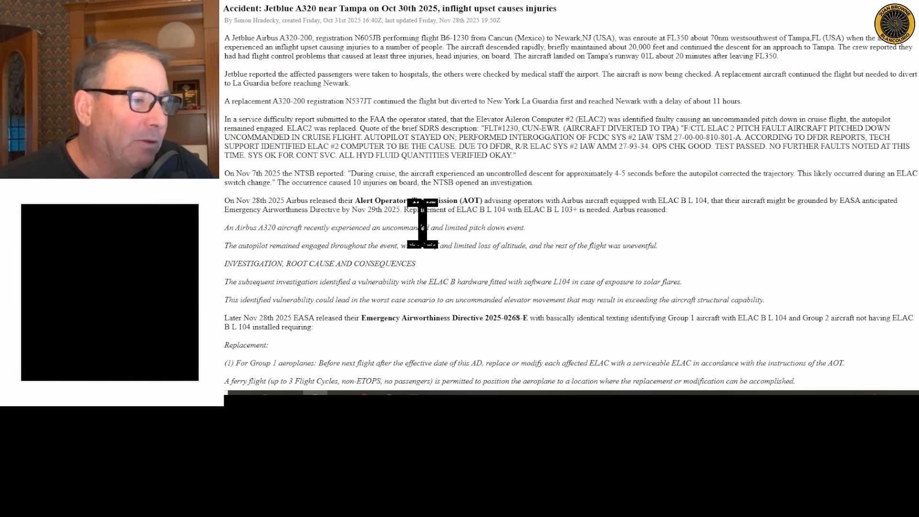
mouse_move(555, 246)
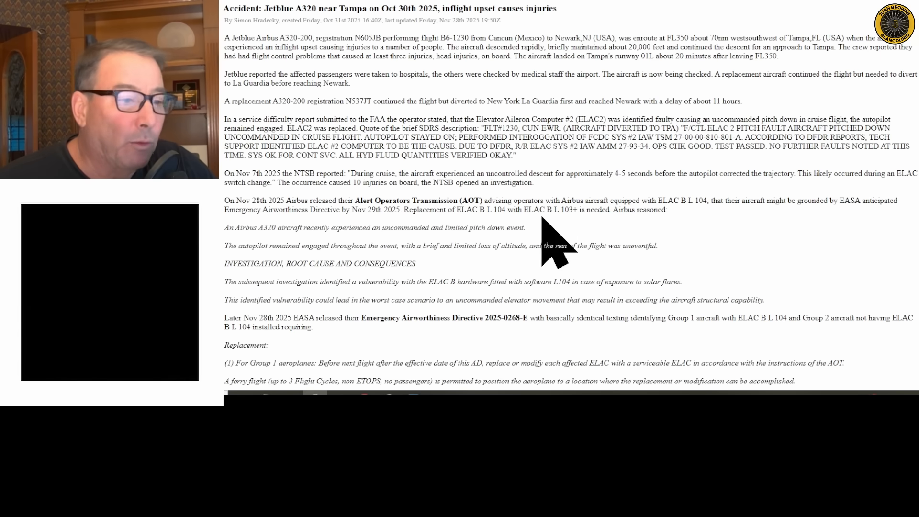
mouse_move(736, 237)
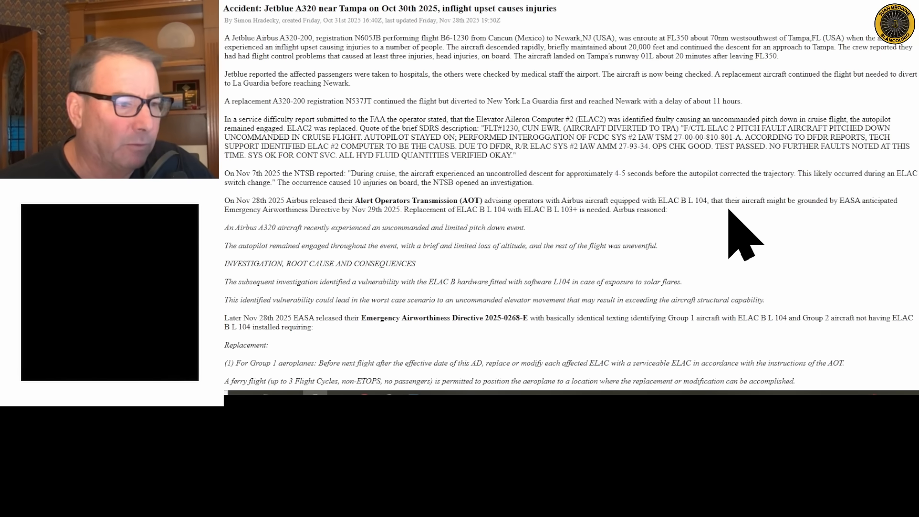
scroll(down, 3)
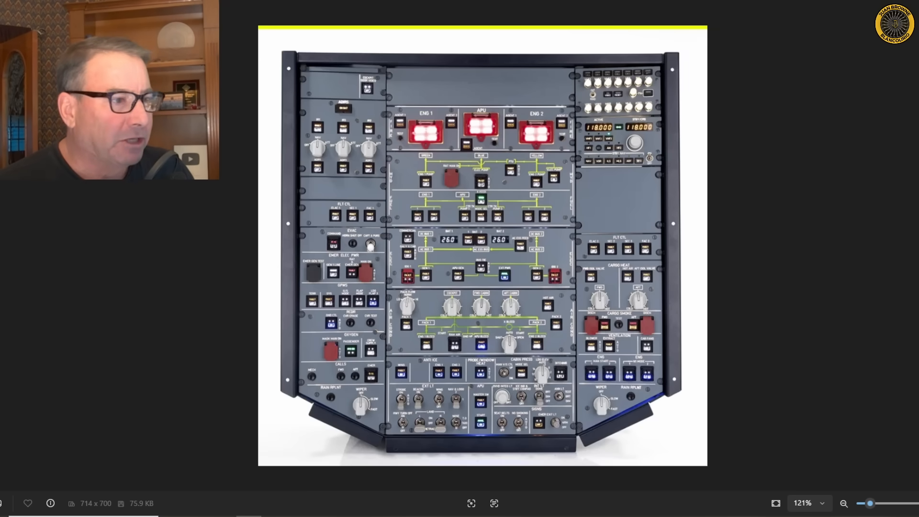
mouse_move(437, 317)
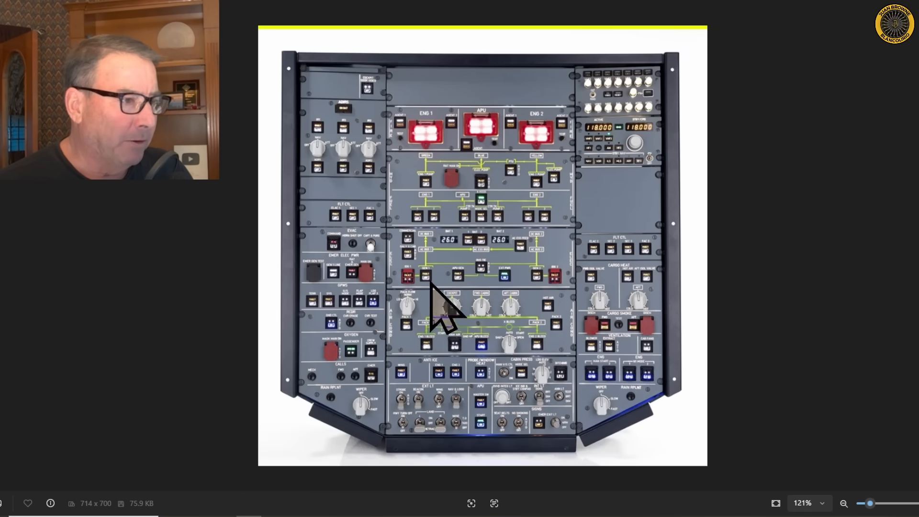
mouse_move(310, 270)
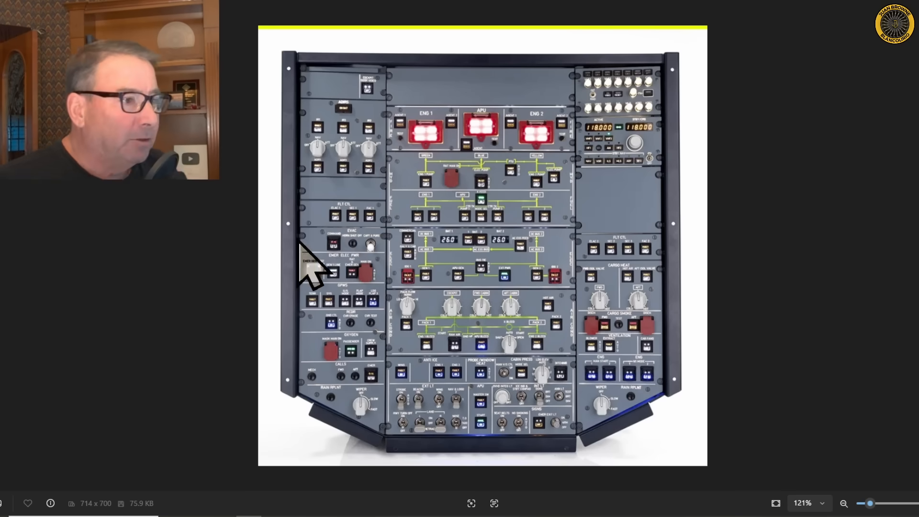
mouse_move(349, 249)
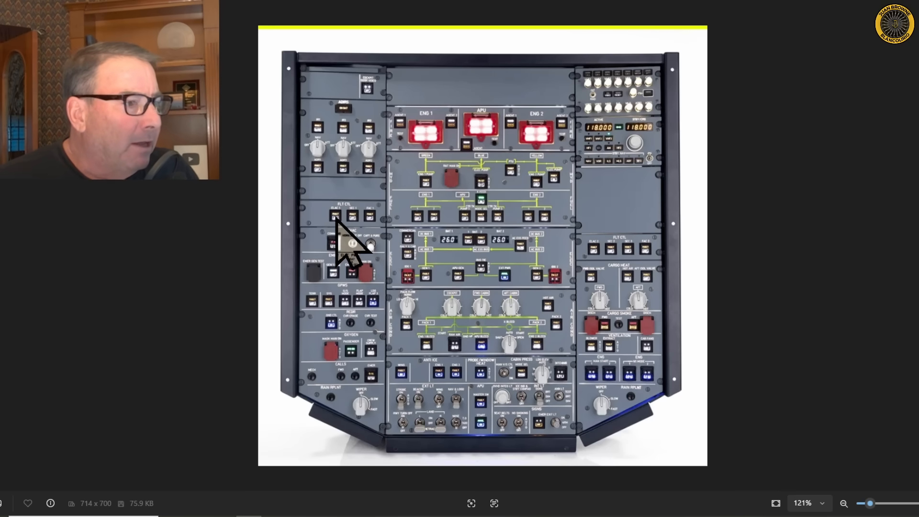
mouse_move(357, 241)
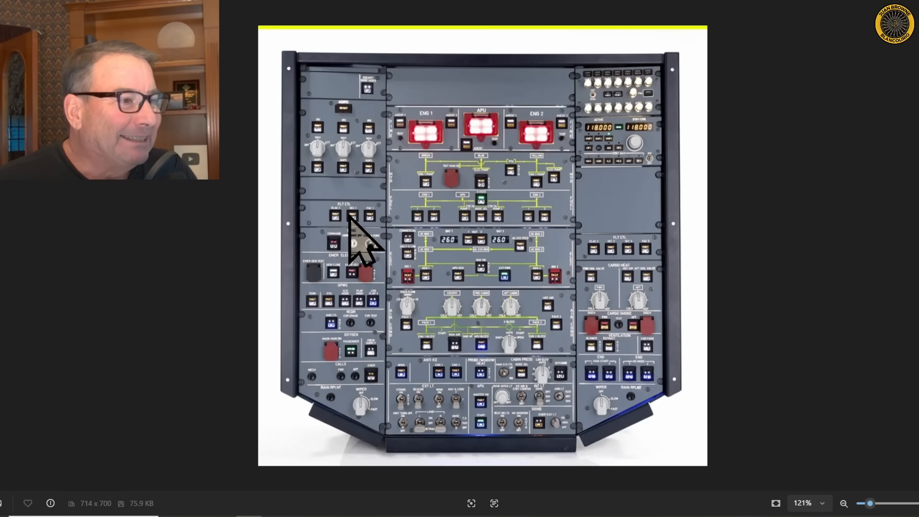
mouse_move(384, 246)
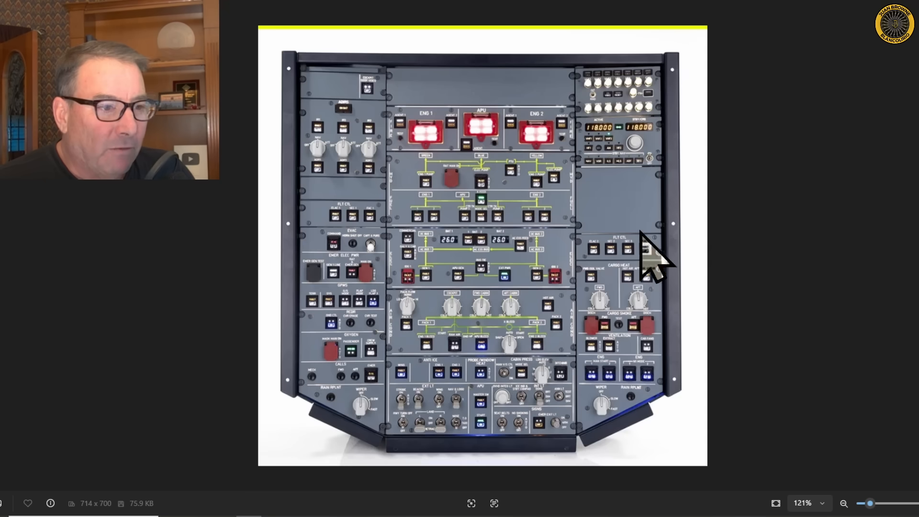
mouse_move(631, 273)
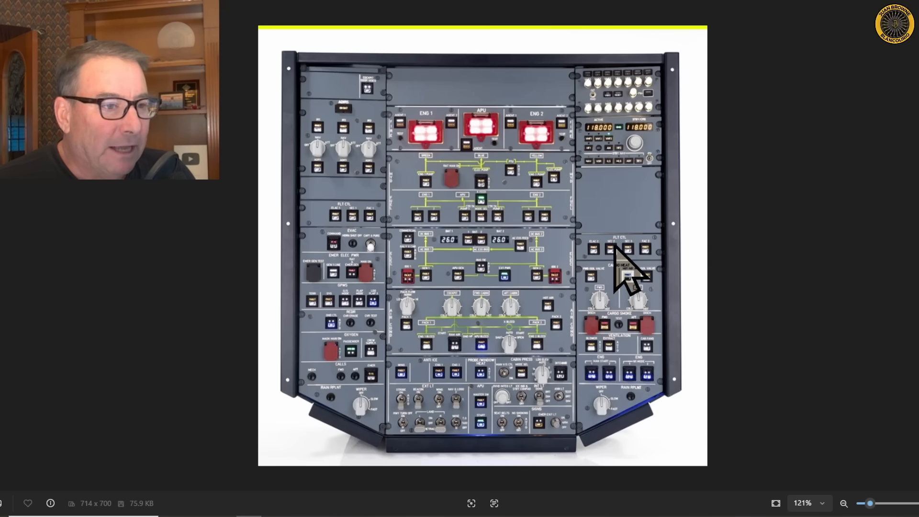
mouse_move(636, 276)
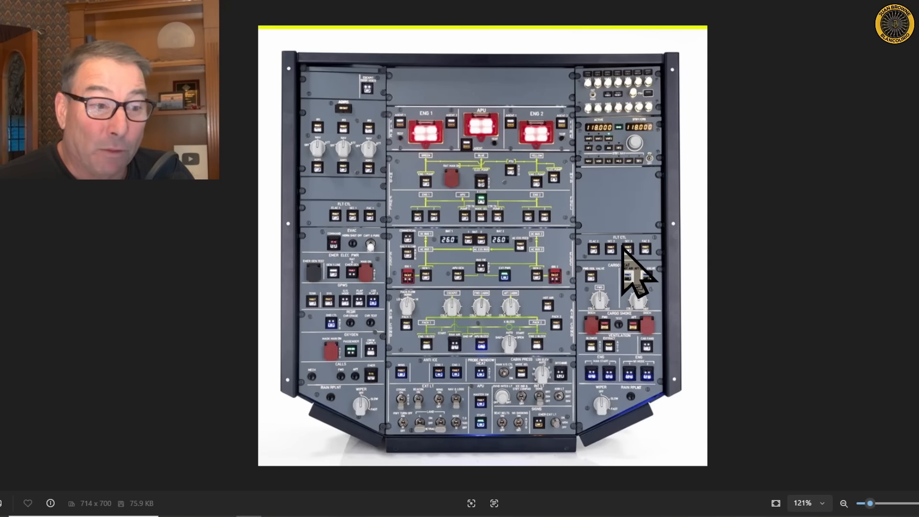
mouse_move(516, 276)
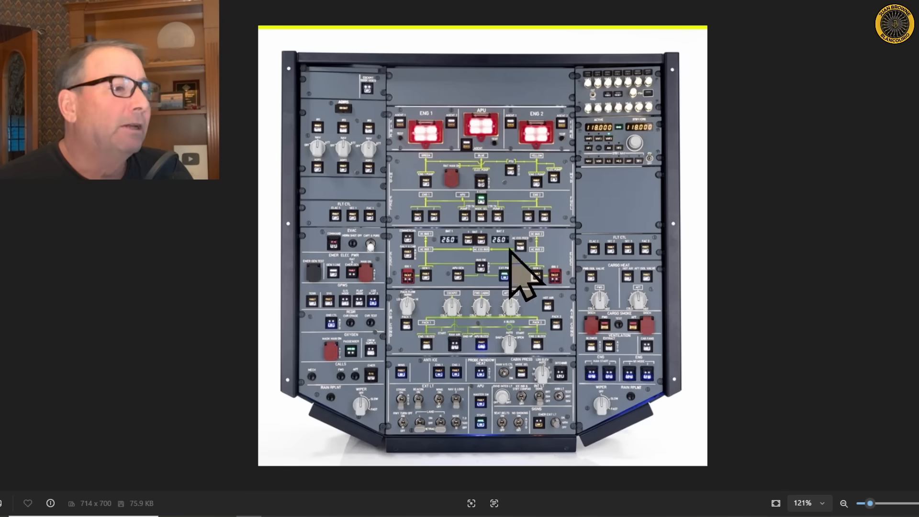
mouse_move(710, 326)
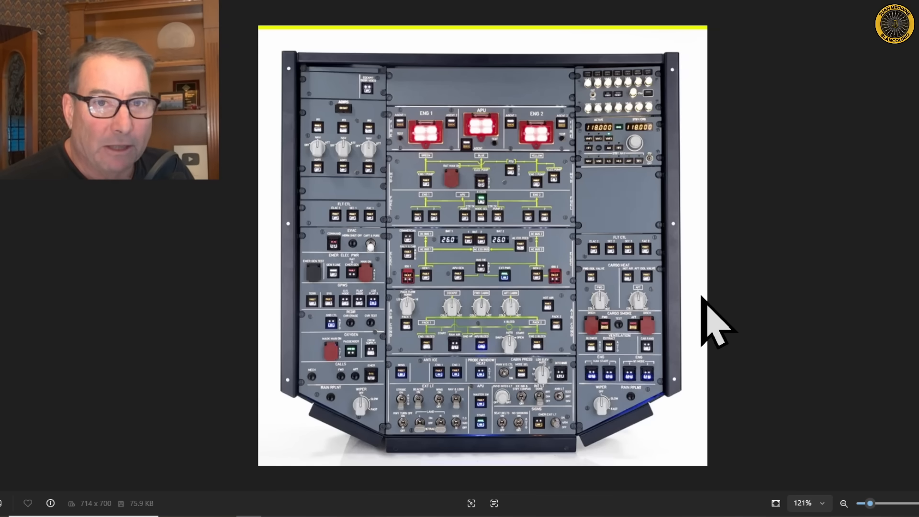
mouse_move(343, 251)
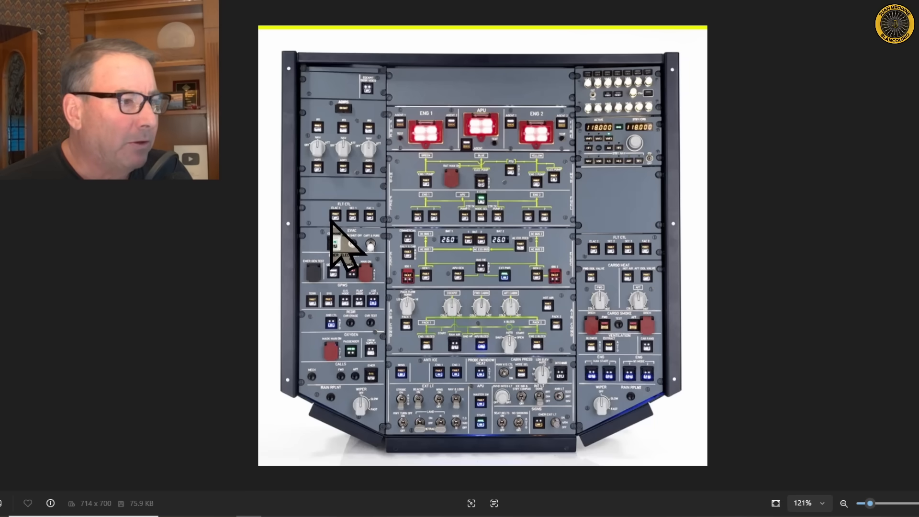
mouse_move(367, 252)
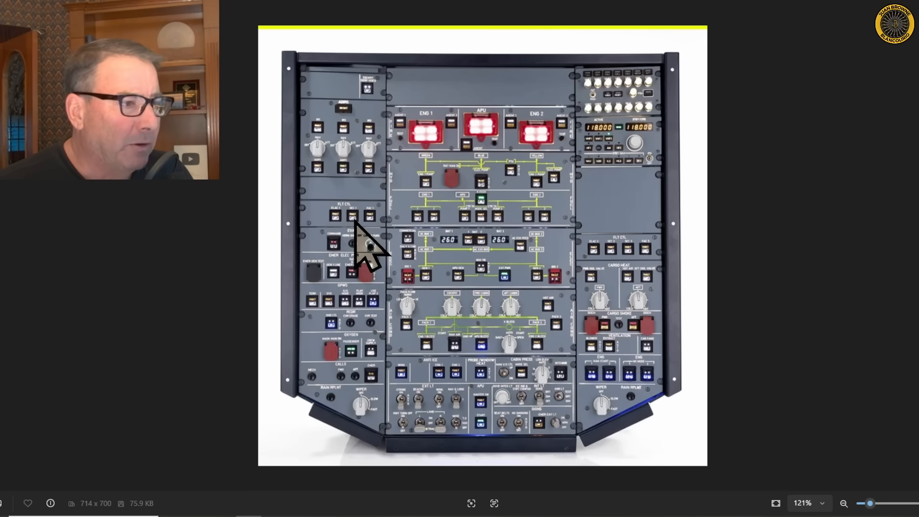
mouse_move(382, 246)
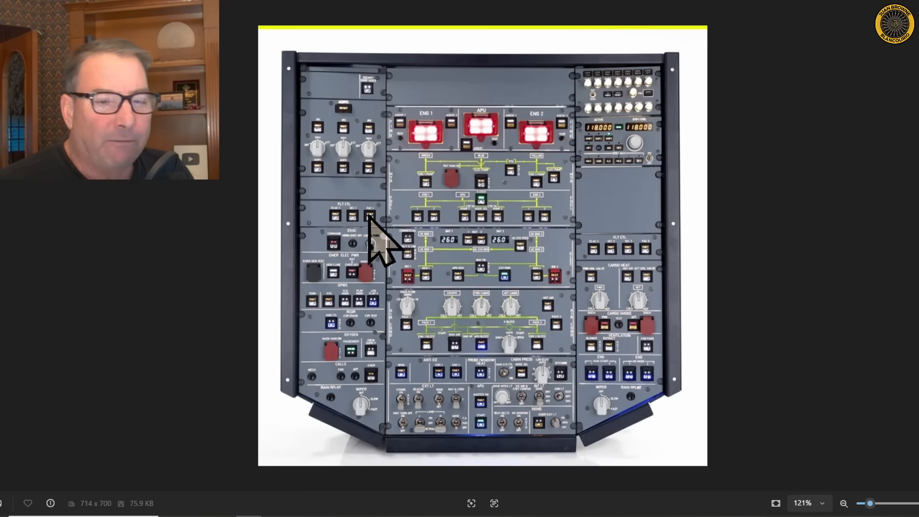
mouse_move(375, 246)
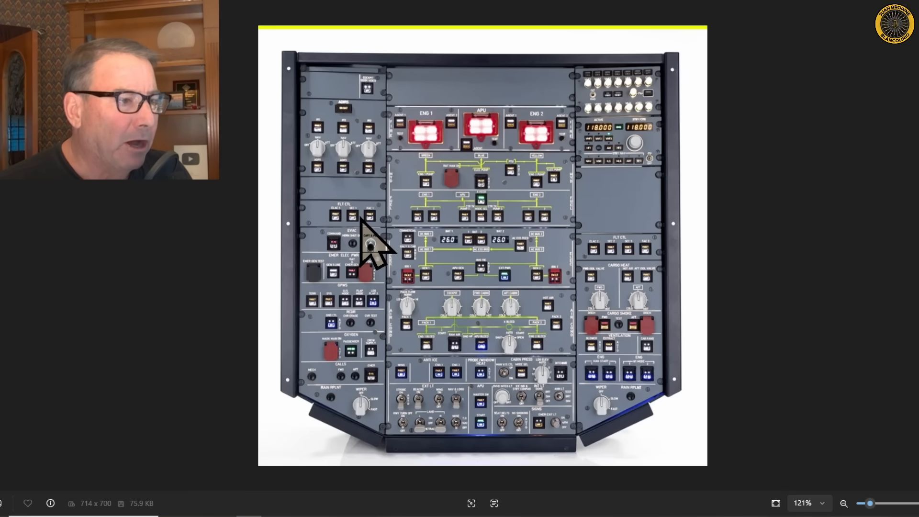
mouse_move(398, 258)
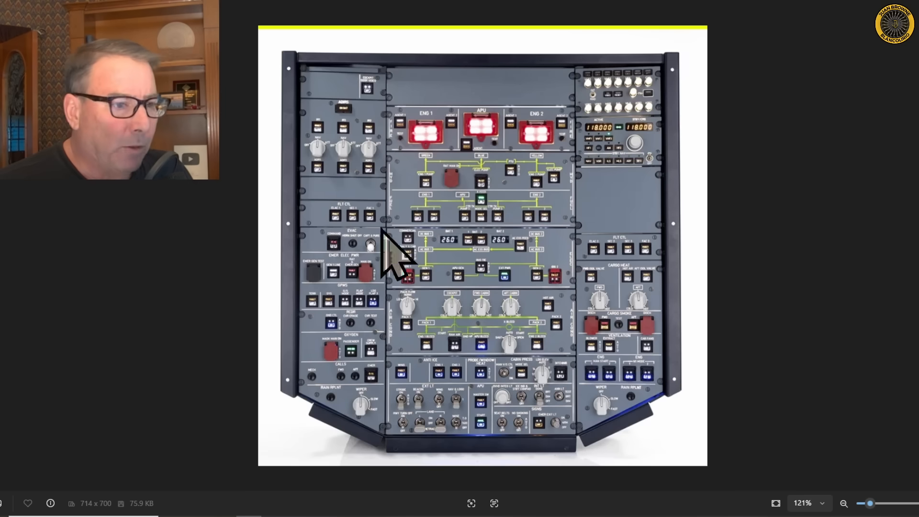
mouse_move(674, 369)
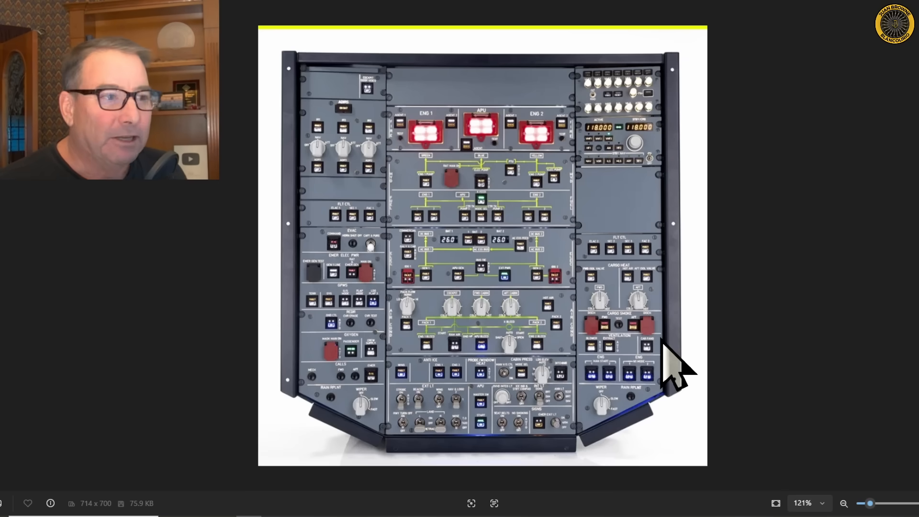
mouse_move(798, 387)
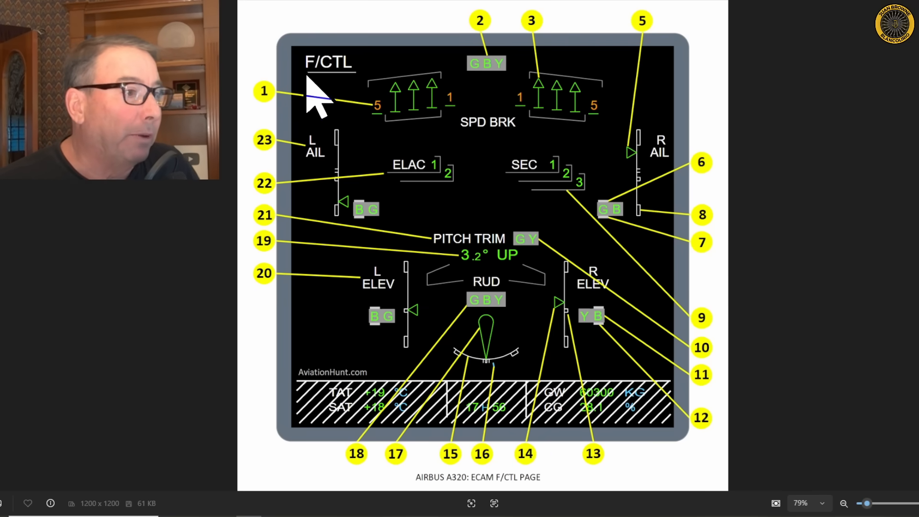
mouse_move(402, 246)
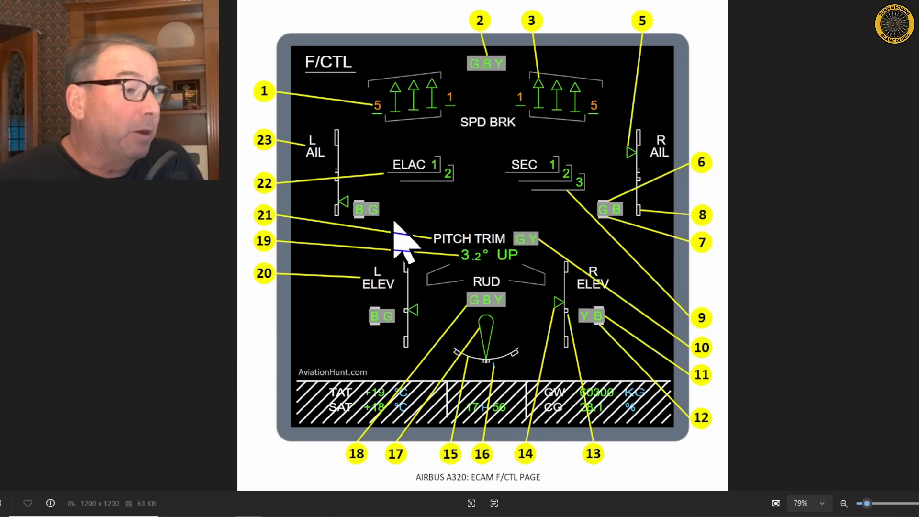
mouse_move(453, 199)
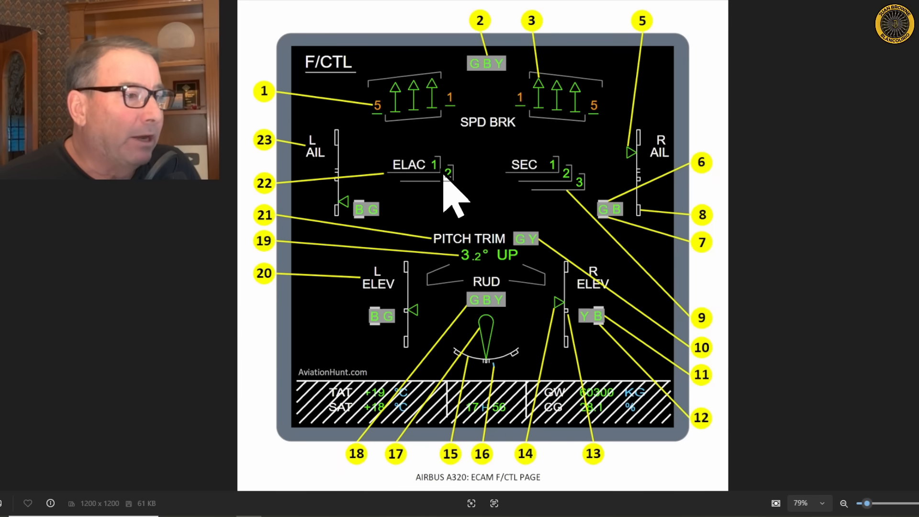
mouse_move(411, 211)
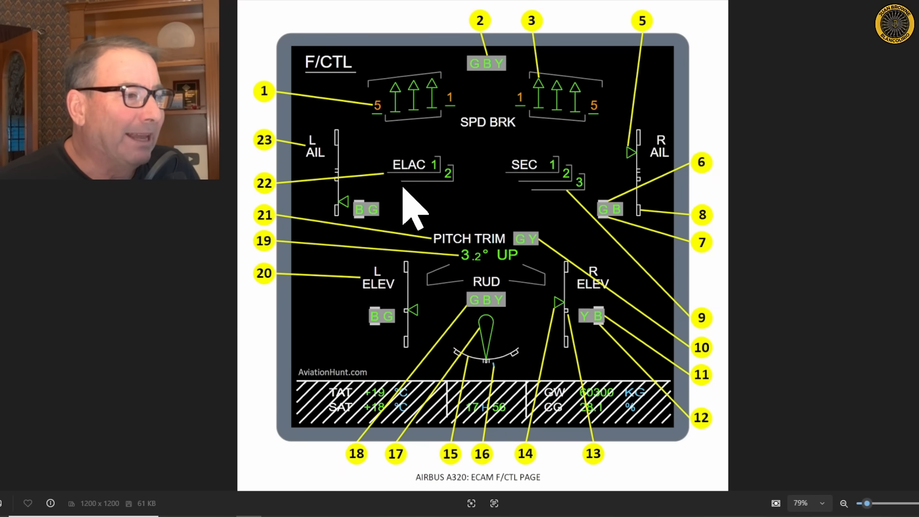
mouse_move(329, 194)
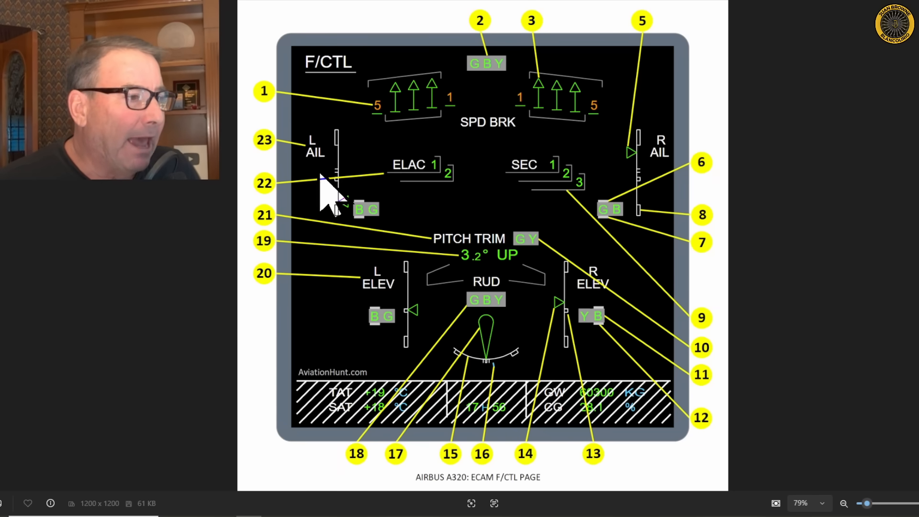
mouse_move(526, 202)
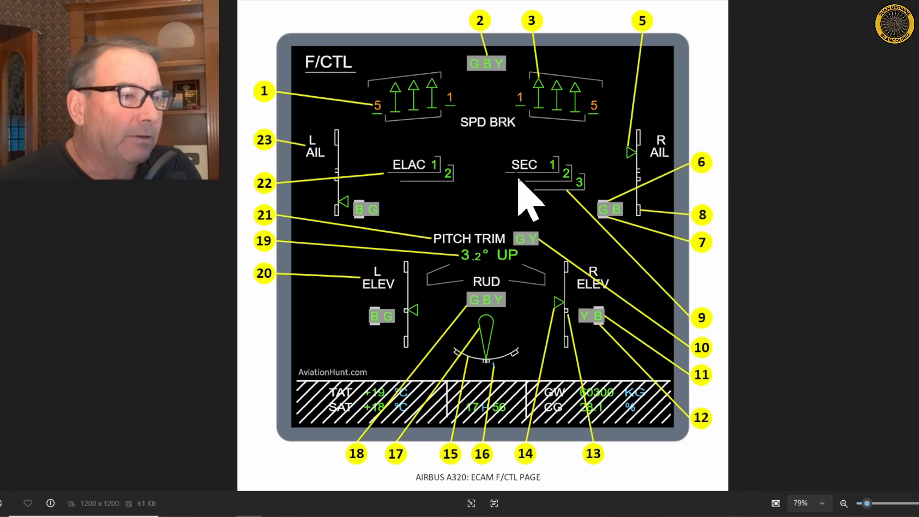
mouse_move(578, 210)
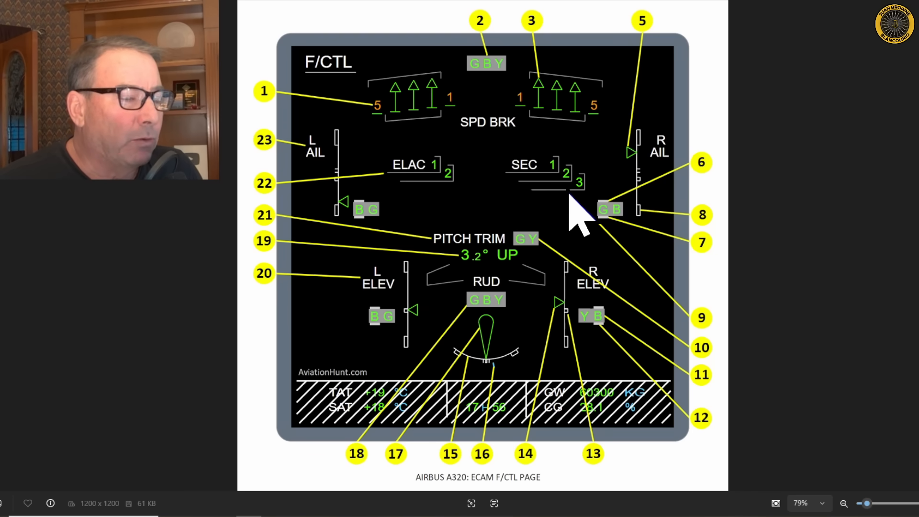
mouse_move(519, 135)
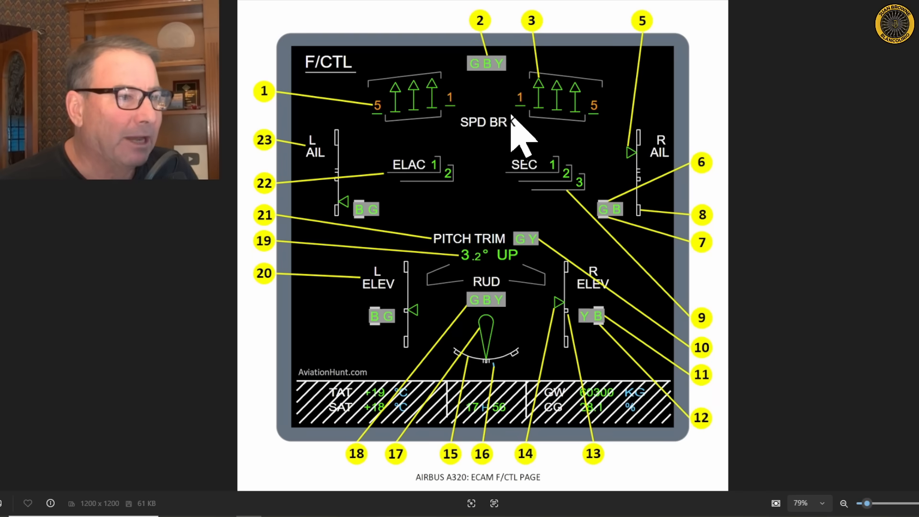
mouse_move(505, 364)
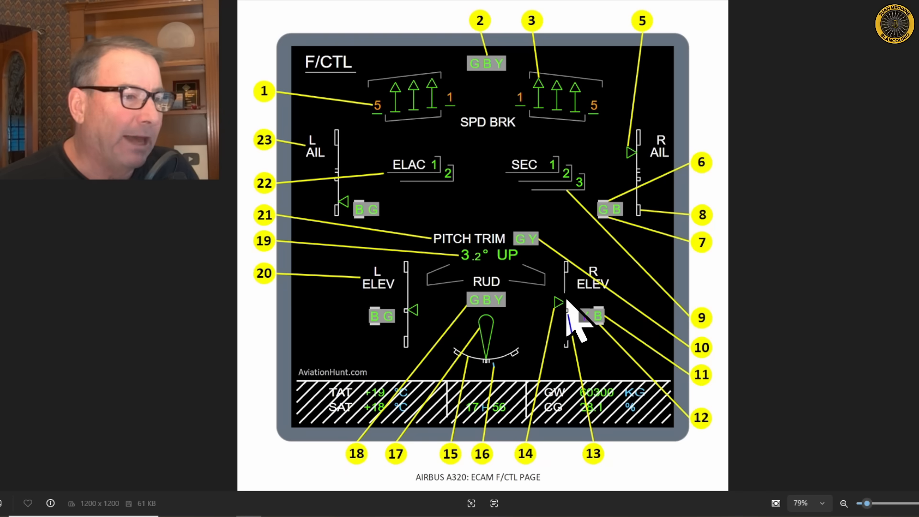
mouse_move(563, 437)
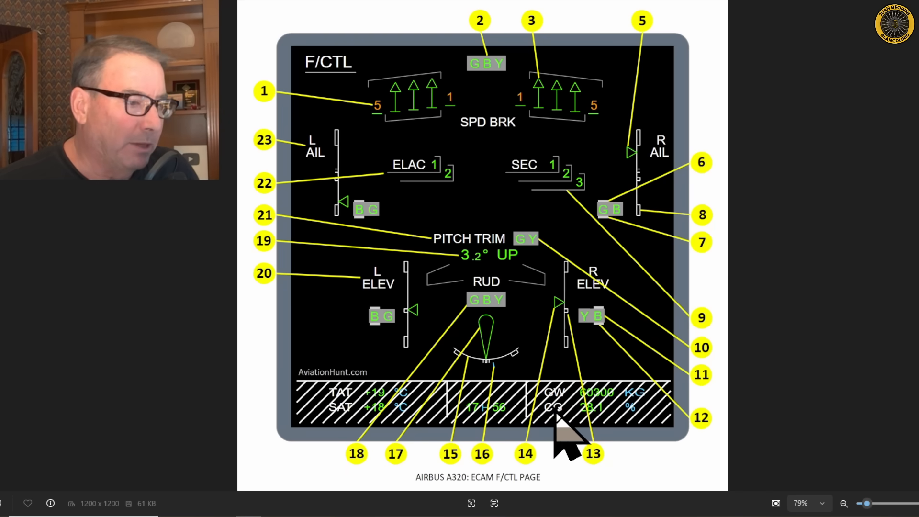
mouse_move(557, 428)
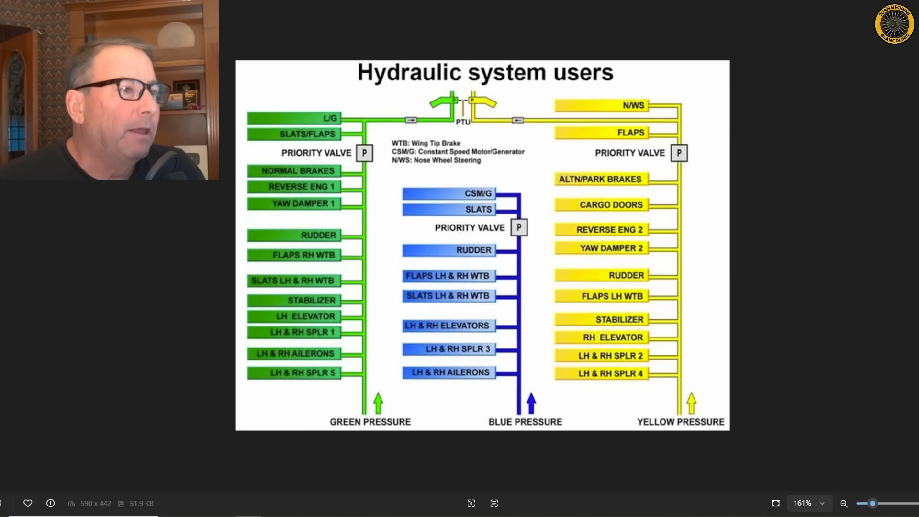
mouse_move(820, 354)
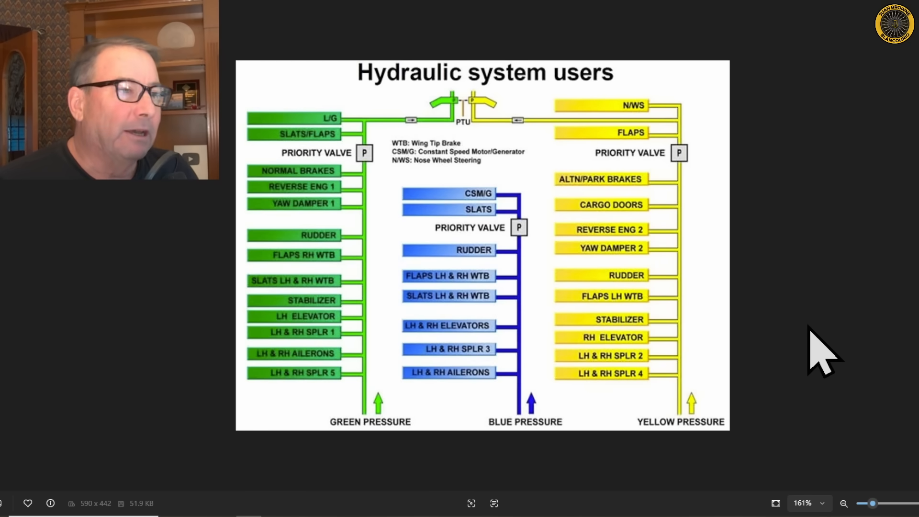
mouse_move(829, 357)
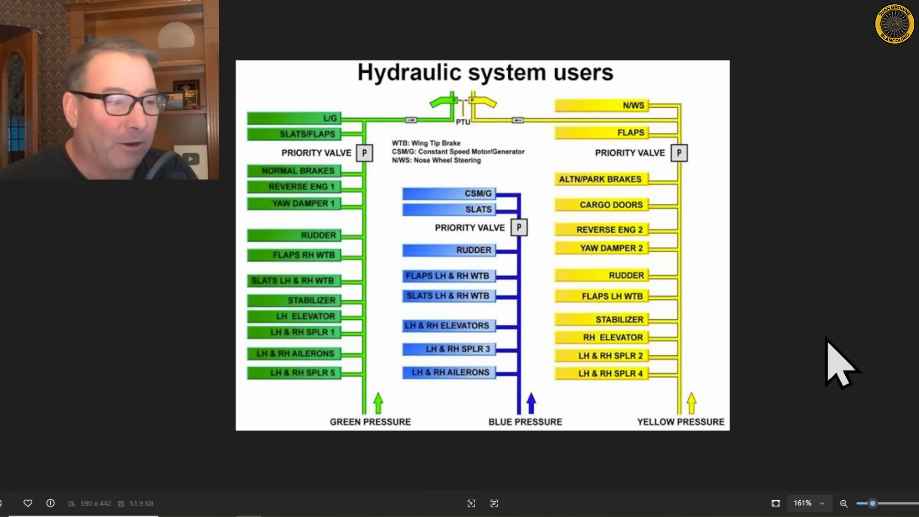
mouse_move(433, 334)
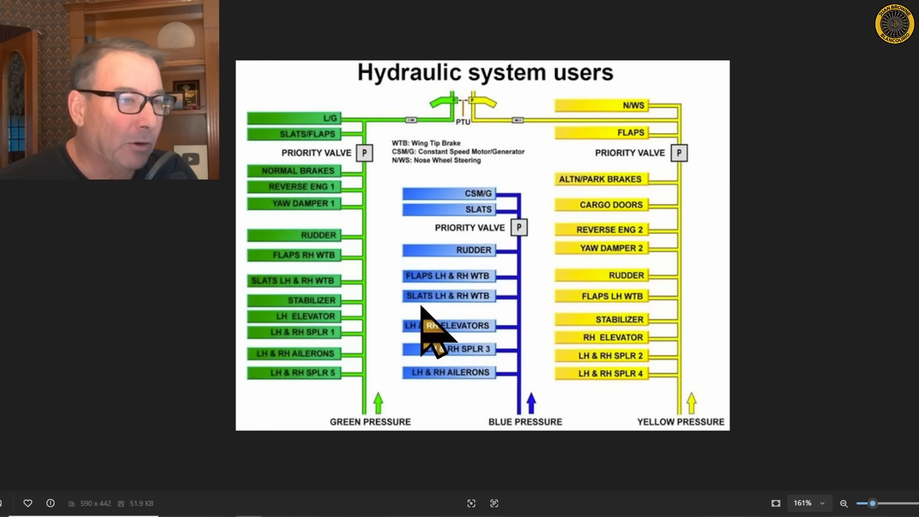
mouse_move(874, 458)
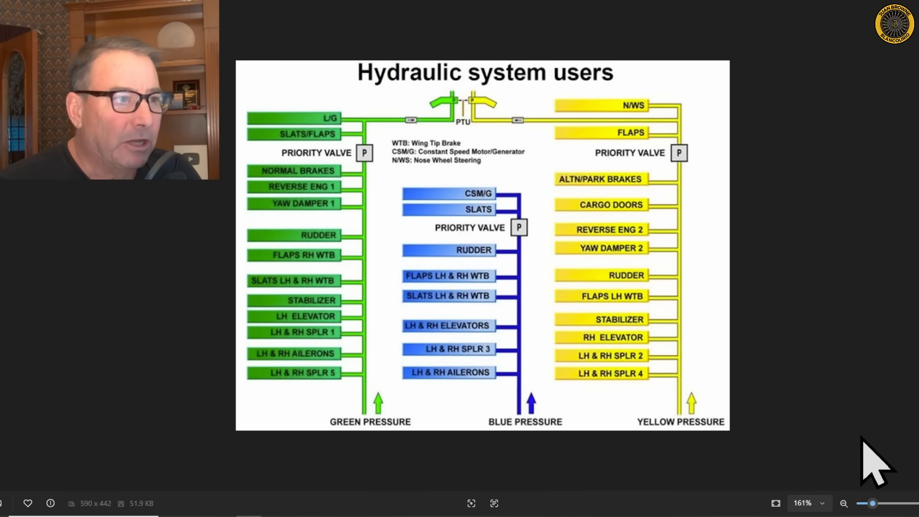
mouse_move(187, 223)
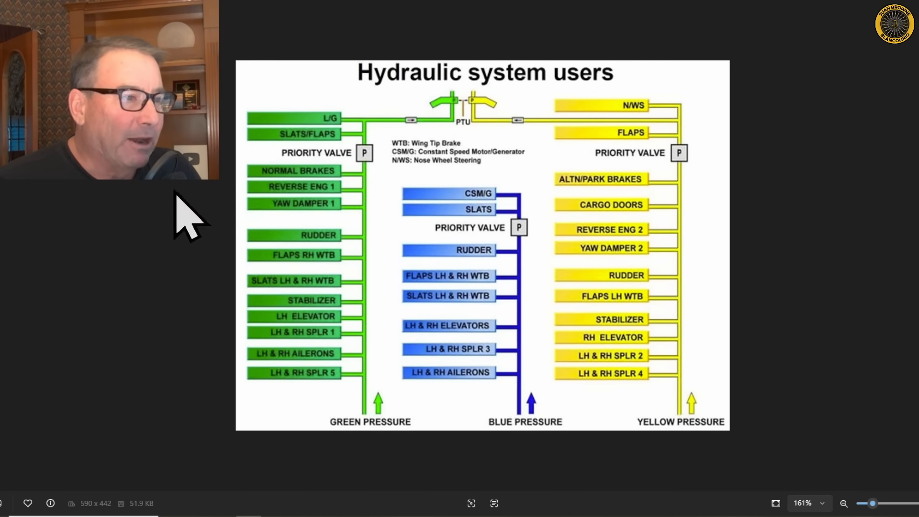
mouse_move(873, 423)
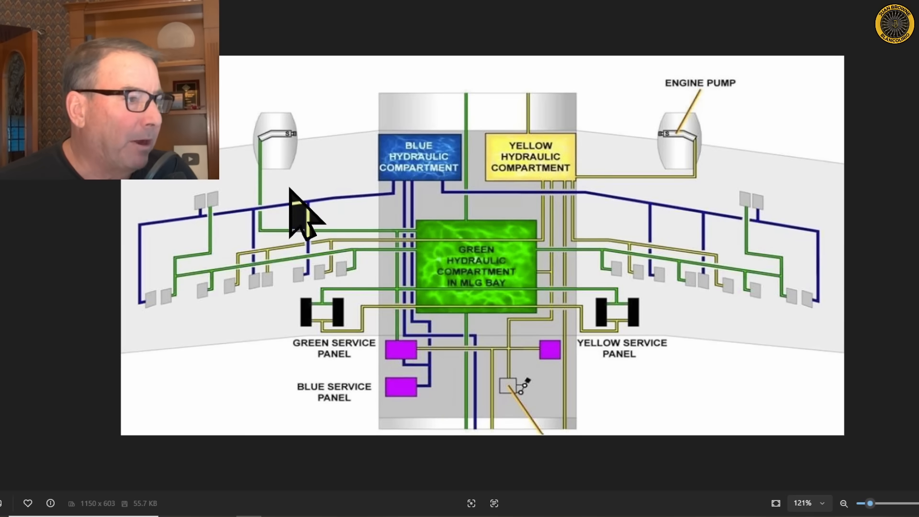
mouse_move(260, 205)
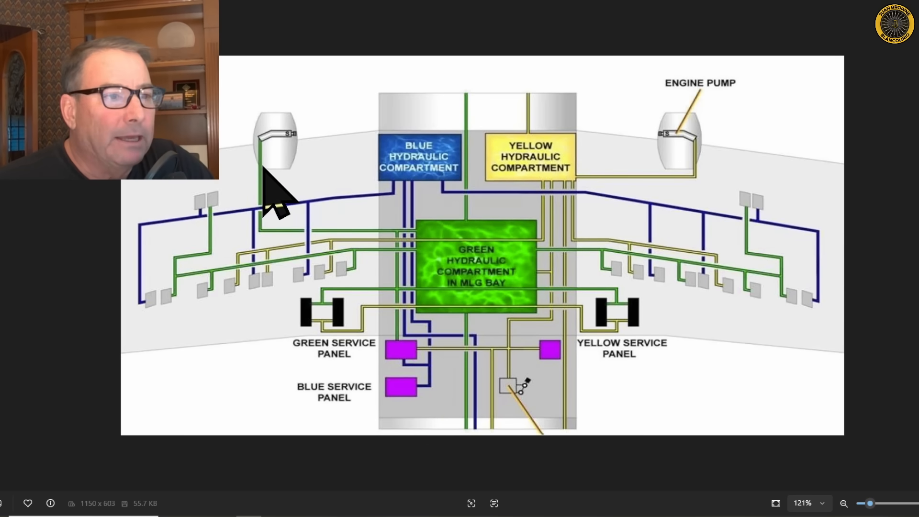
mouse_move(692, 140)
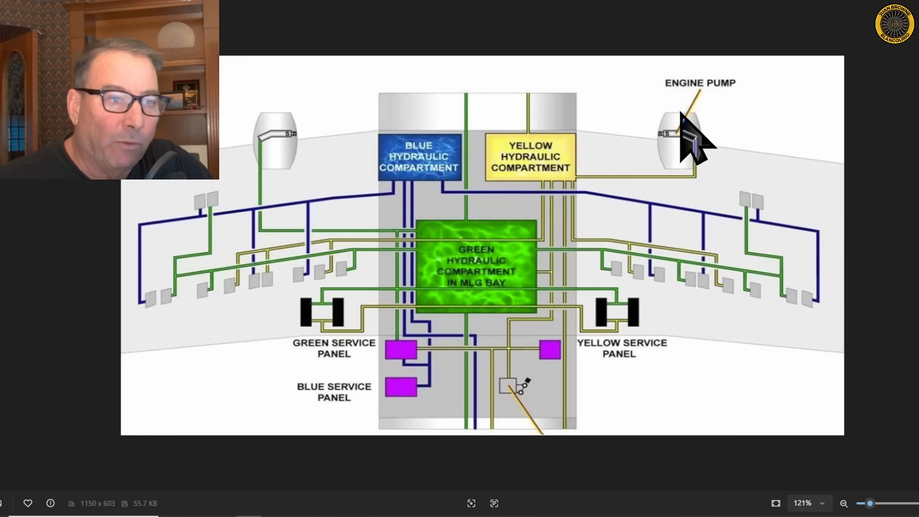
mouse_move(692, 176)
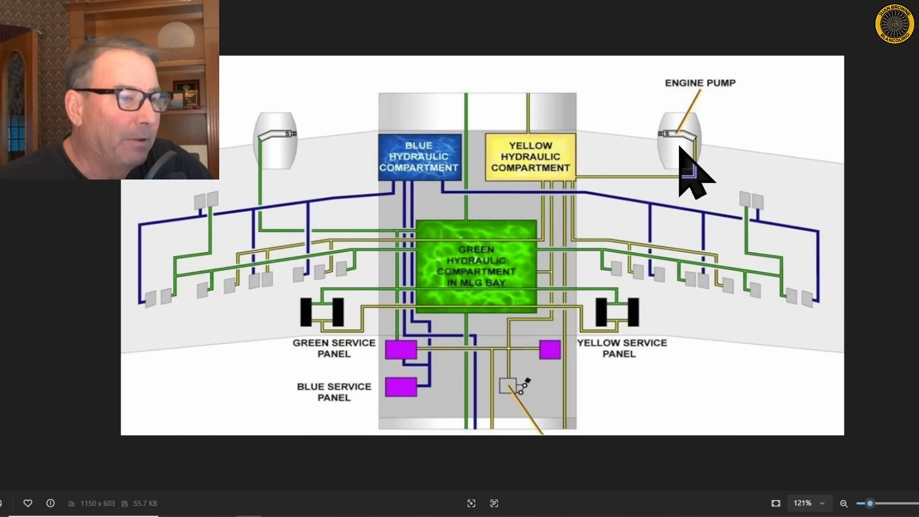
mouse_move(404, 170)
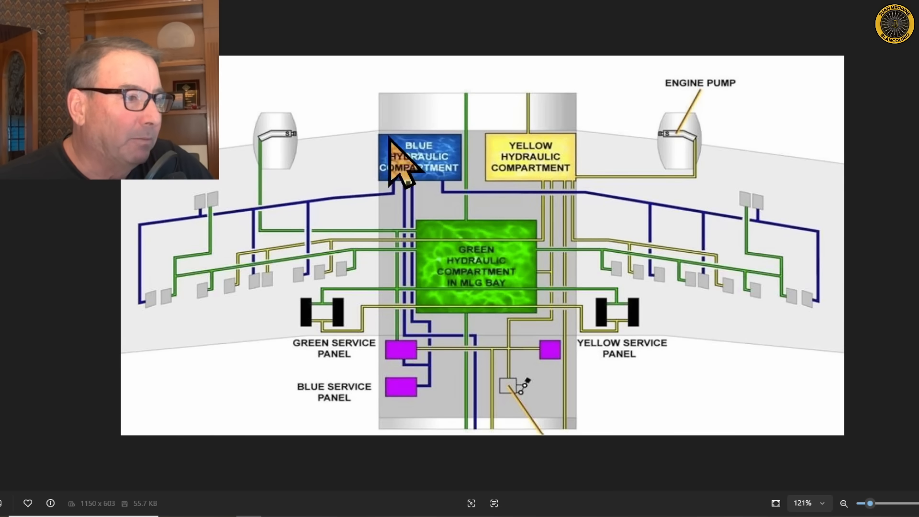
mouse_move(411, 235)
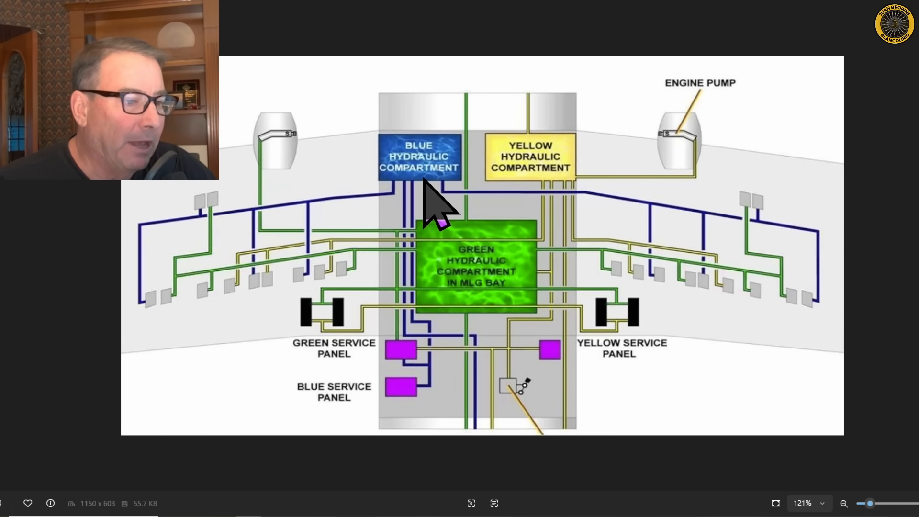
mouse_move(735, 451)
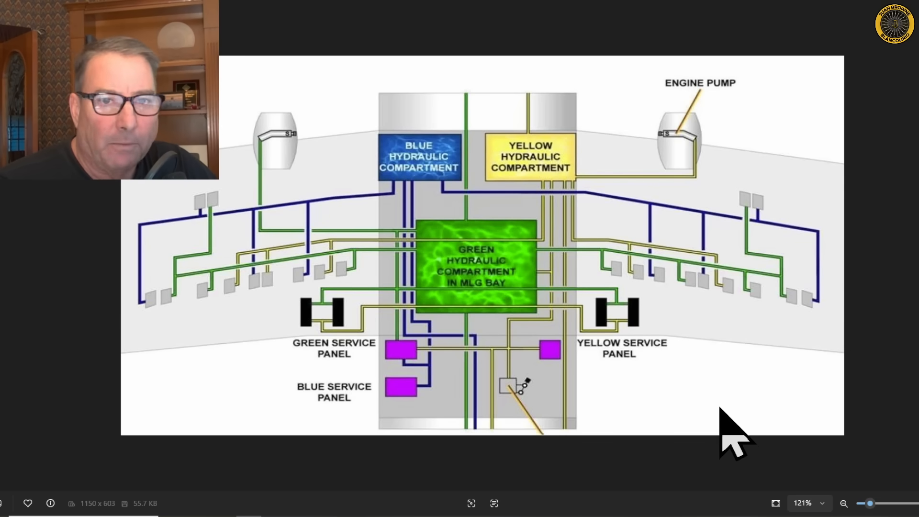
mouse_move(663, 322)
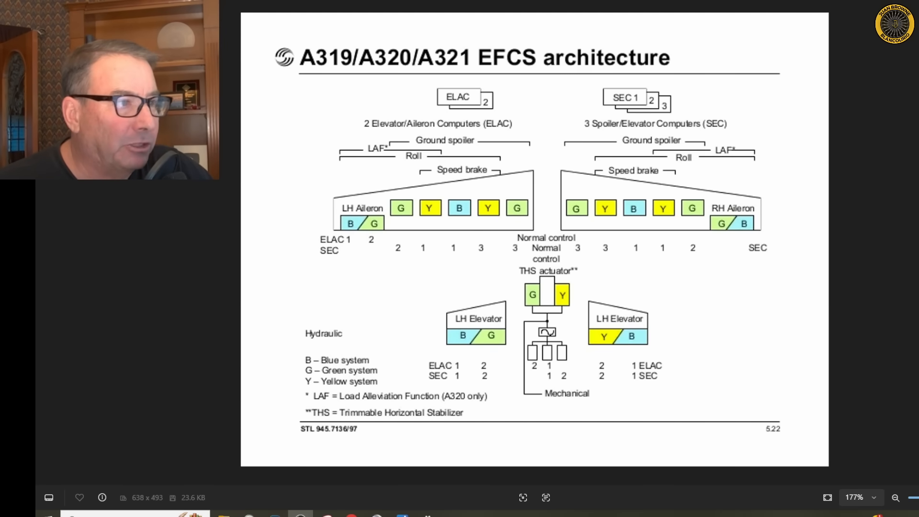
mouse_move(484, 135)
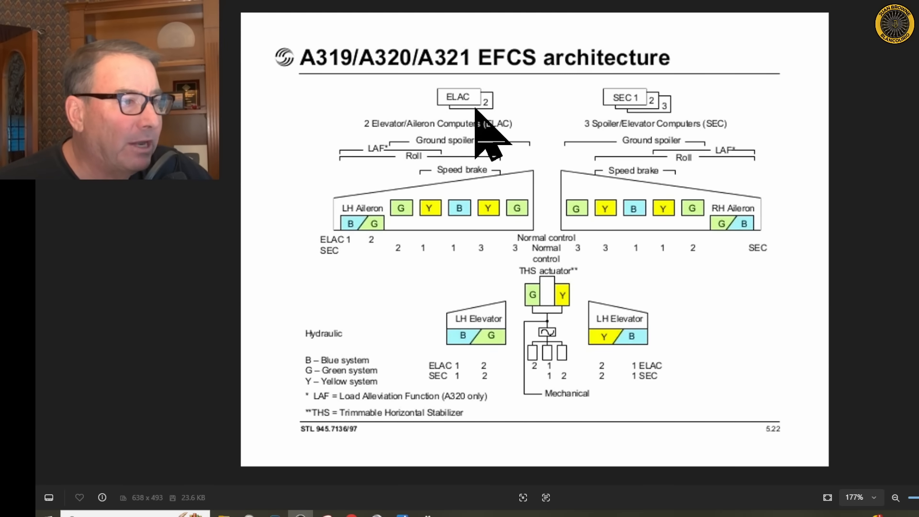
mouse_move(507, 246)
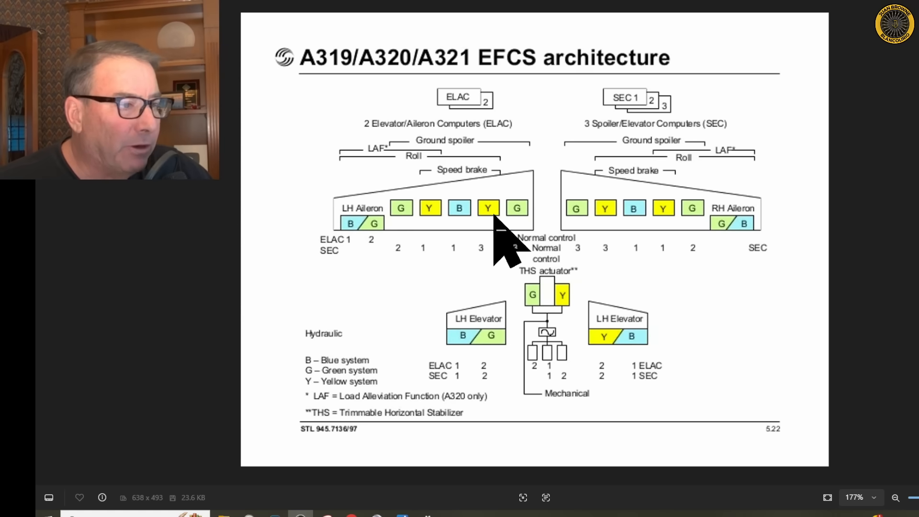
mouse_move(510, 241)
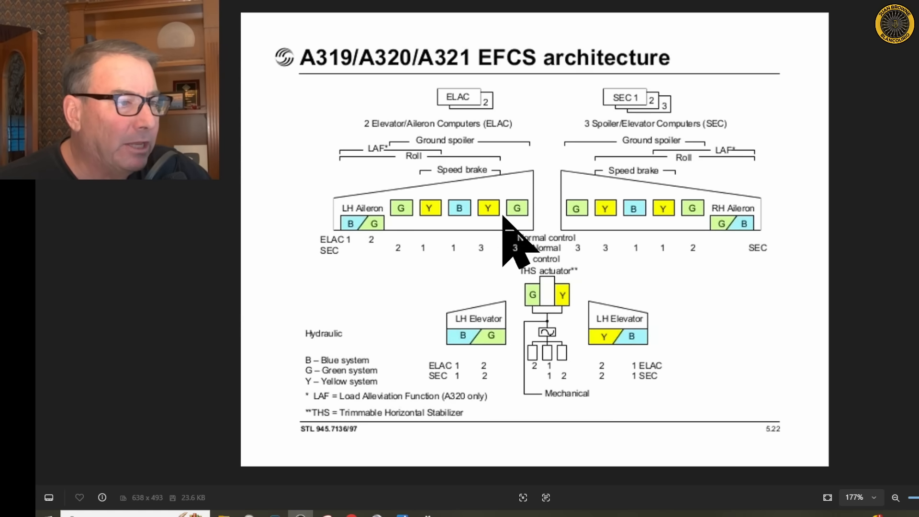
mouse_move(416, 235)
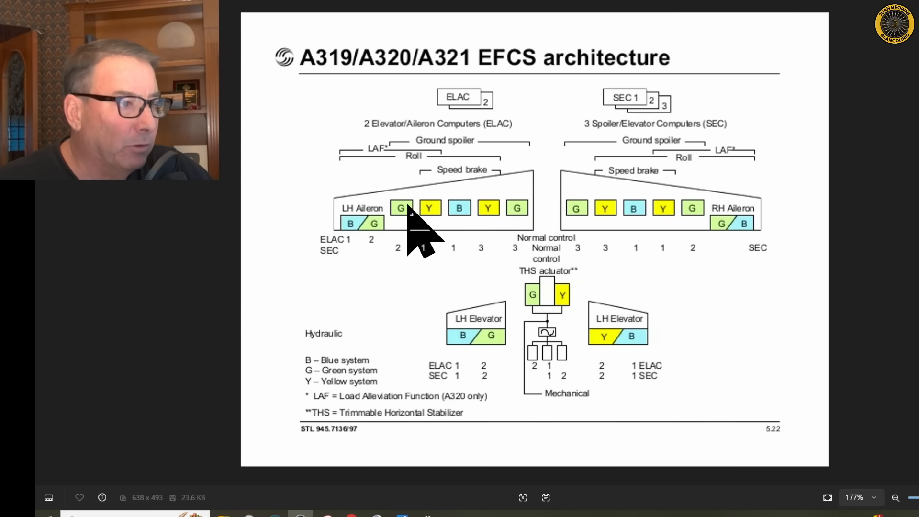
mouse_move(367, 257)
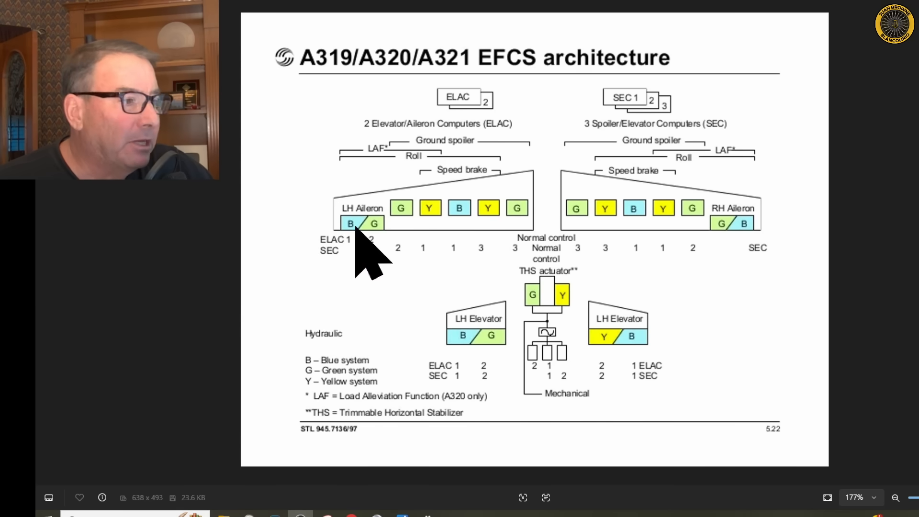
mouse_move(463, 351)
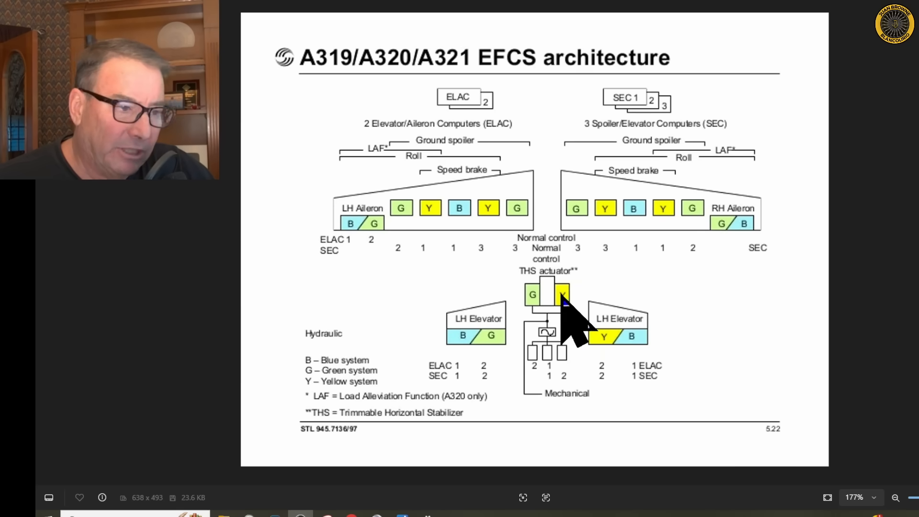
mouse_move(789, 352)
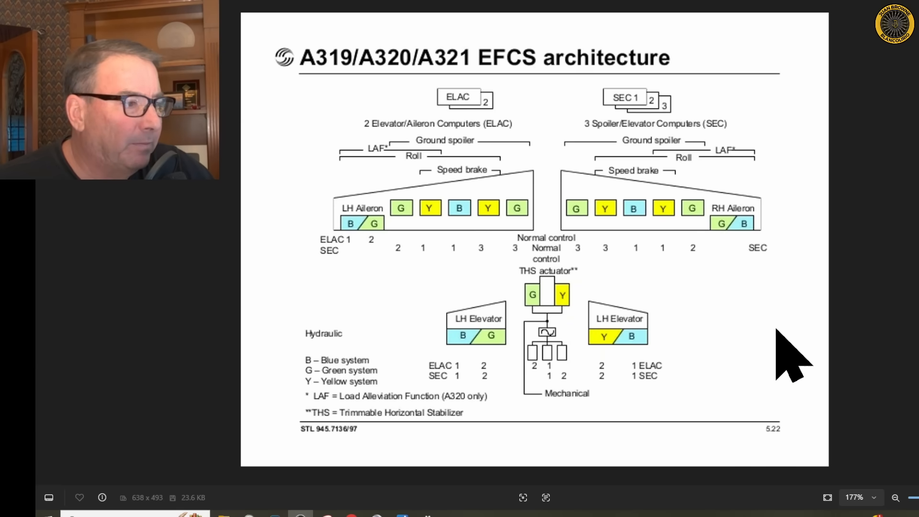
mouse_move(339, 276)
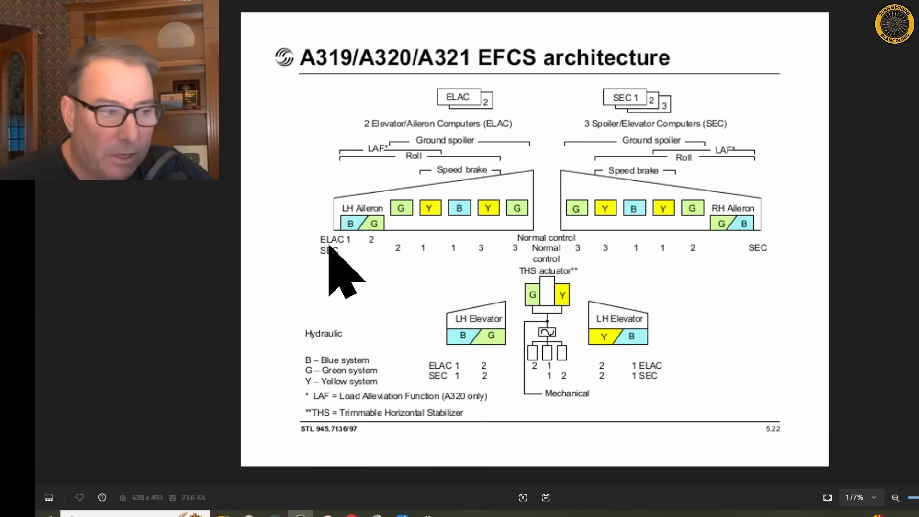
mouse_move(483, 187)
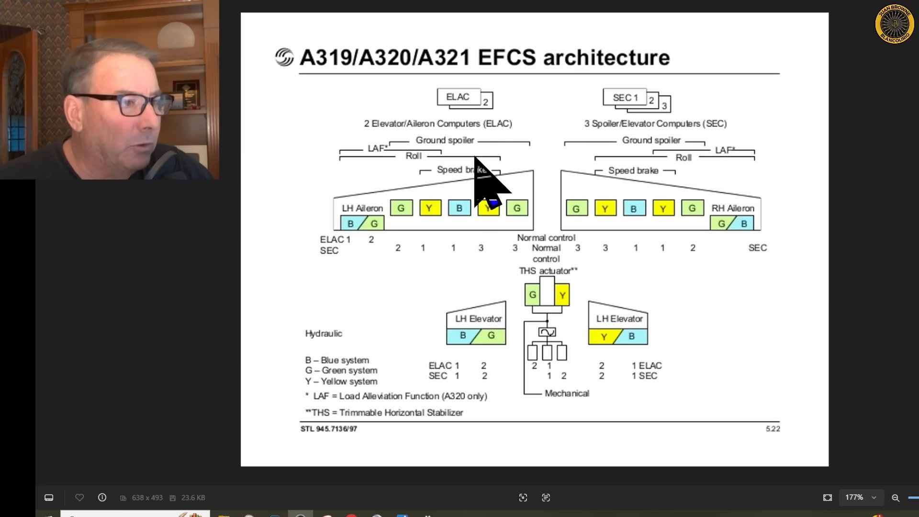
mouse_move(381, 273)
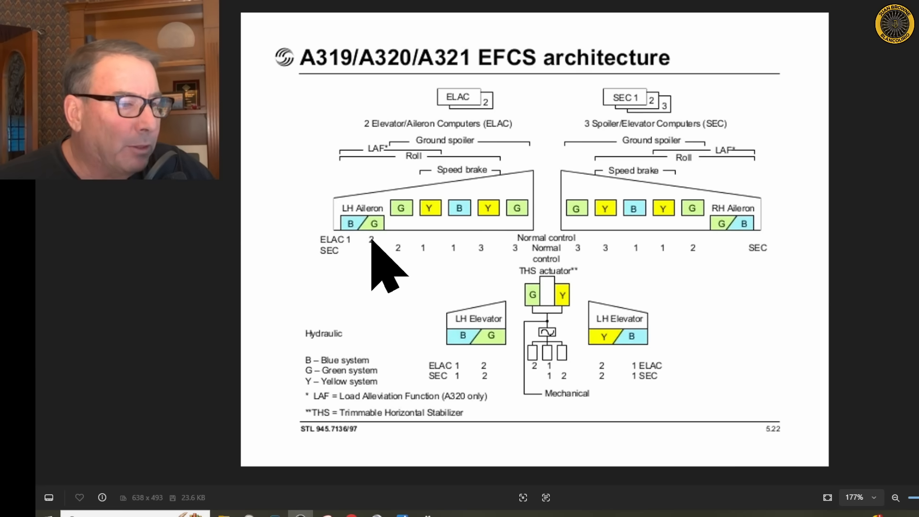
mouse_move(644, 404)
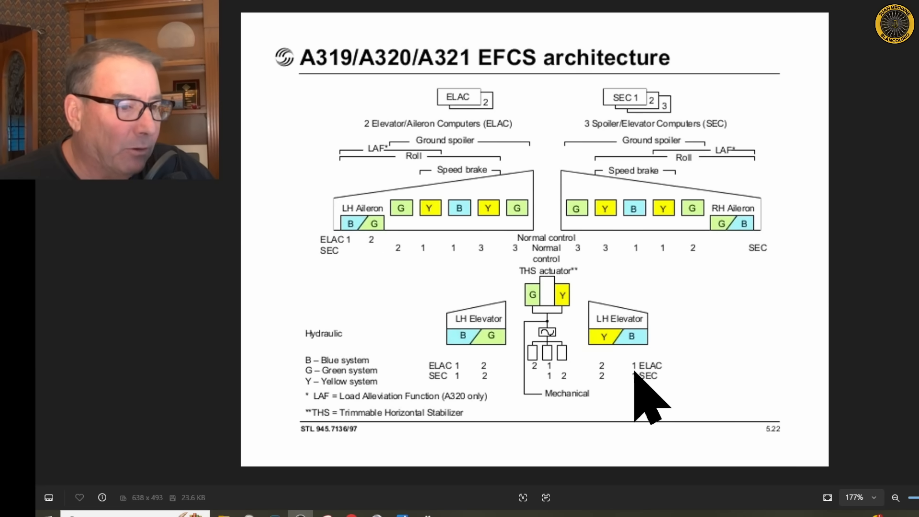
mouse_move(361, 270)
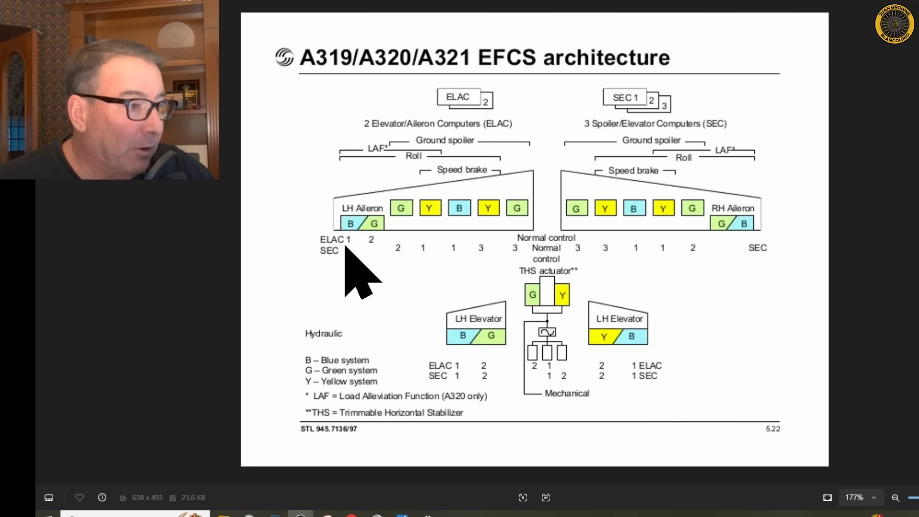
mouse_move(361, 267)
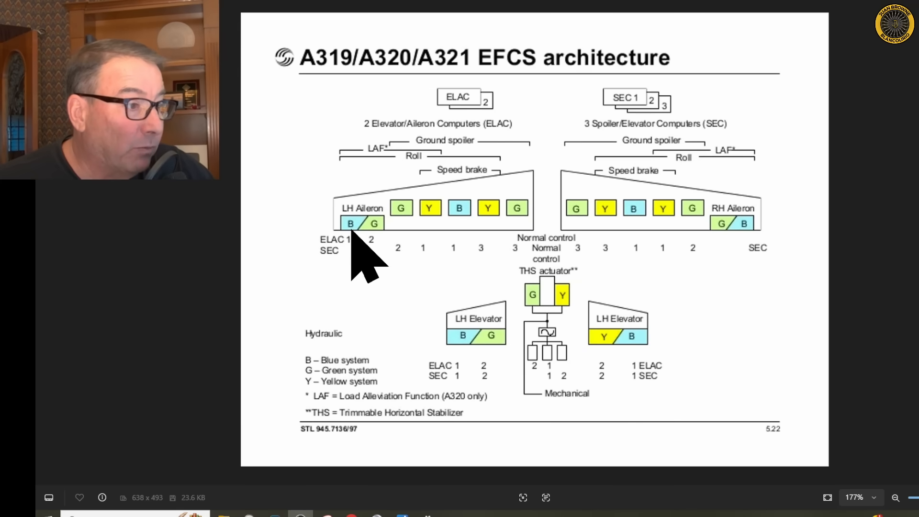
mouse_move(399, 246)
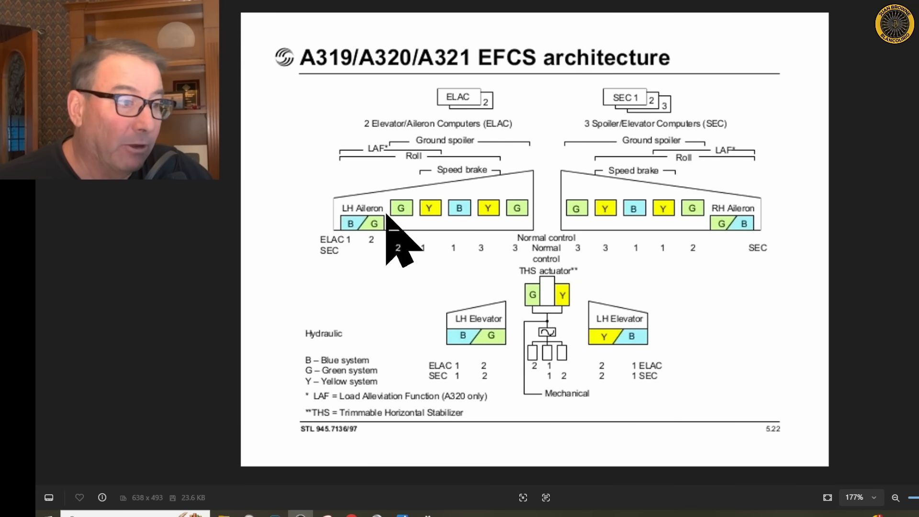
mouse_move(375, 257)
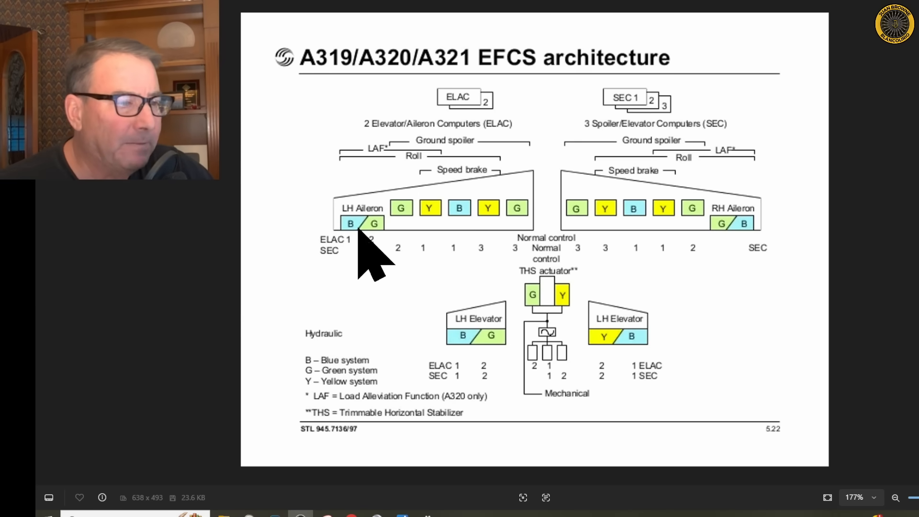
mouse_move(598, 352)
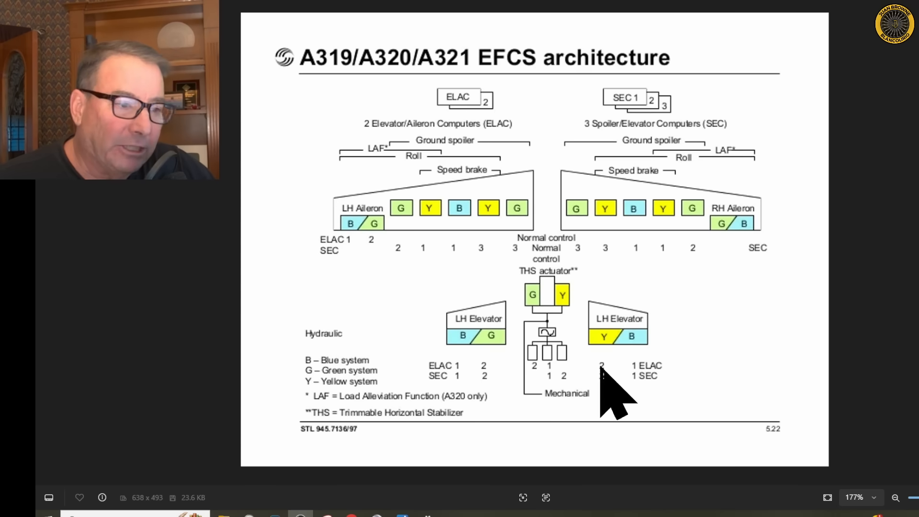
mouse_move(552, 411)
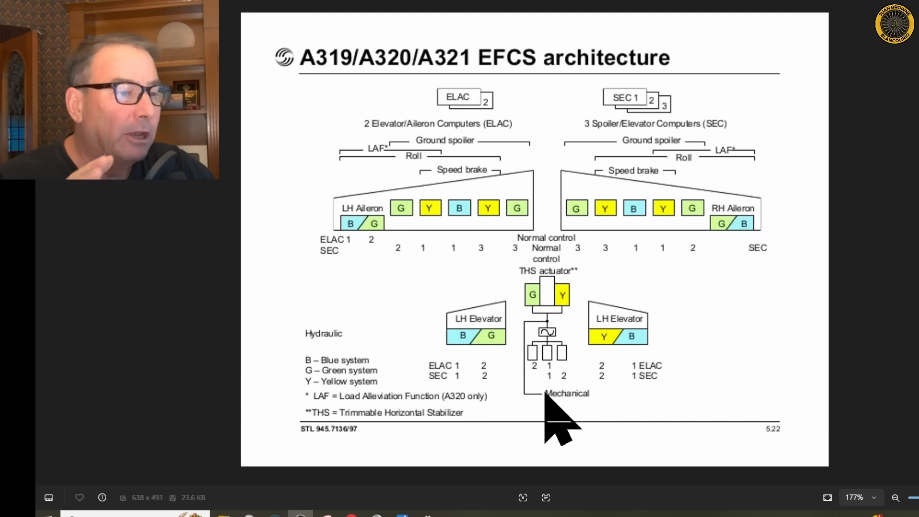
mouse_move(458, 410)
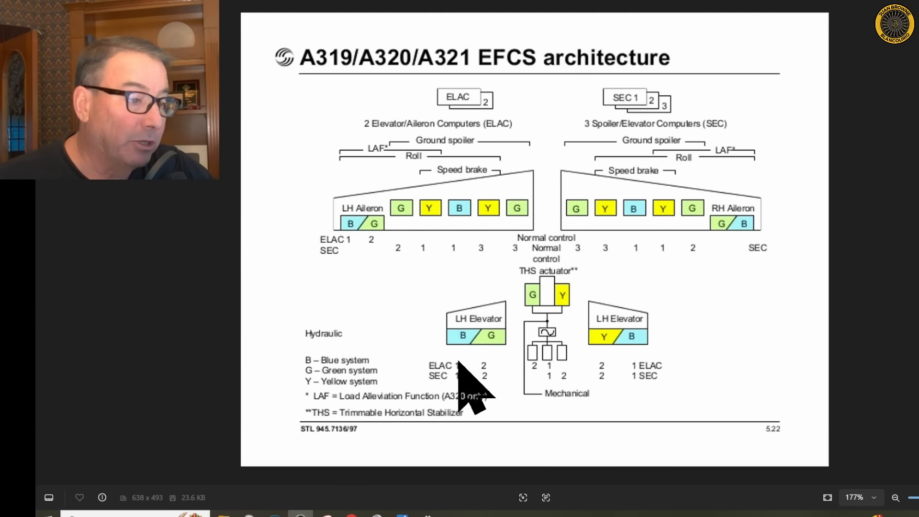
mouse_move(475, 370)
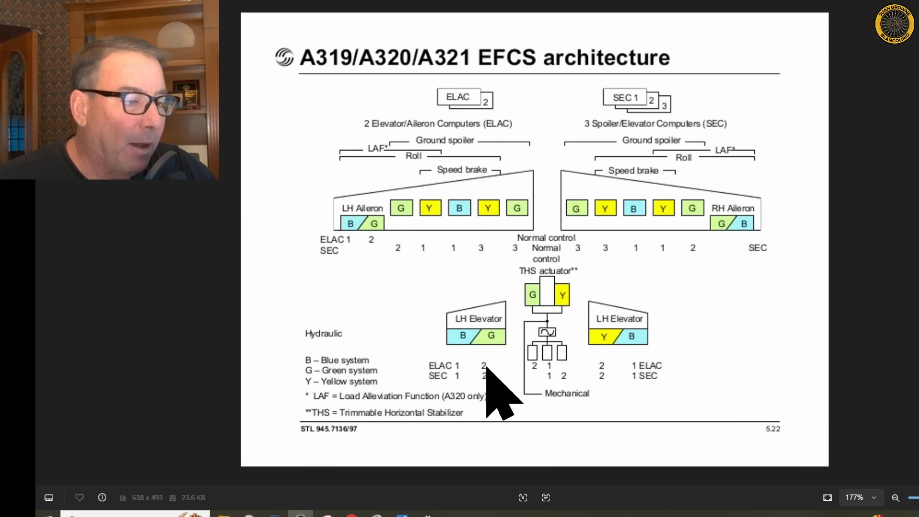
mouse_move(616, 387)
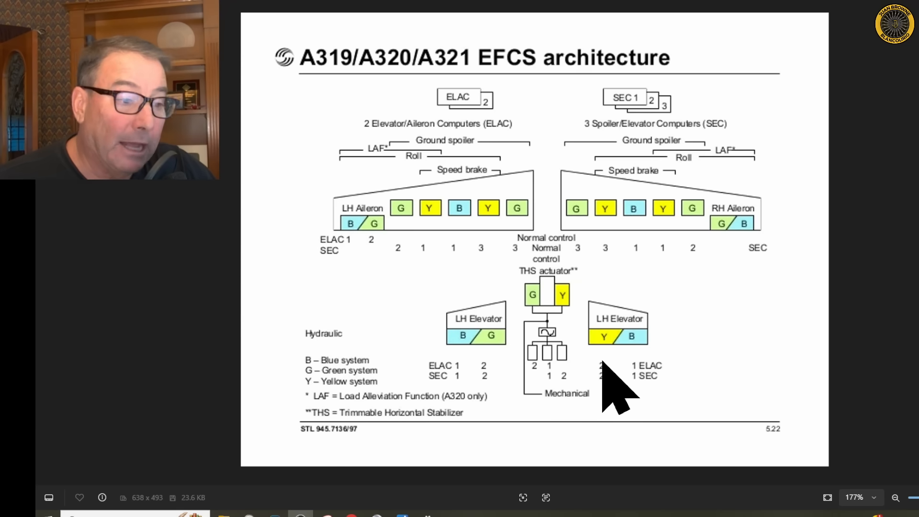
mouse_move(742, 401)
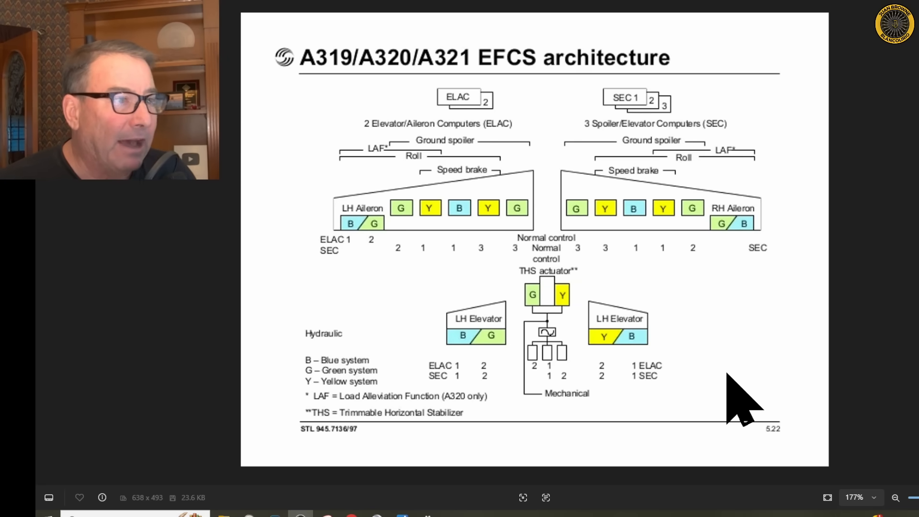
mouse_move(630, 404)
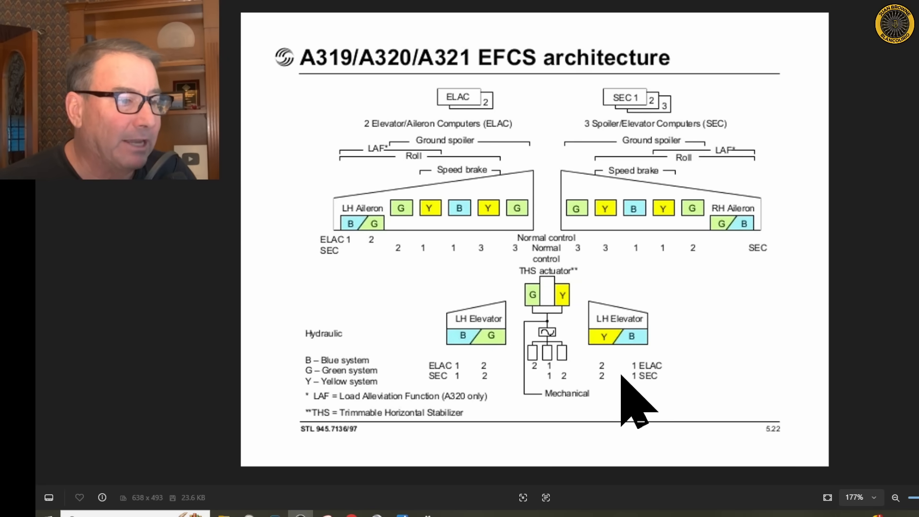
mouse_move(511, 375)
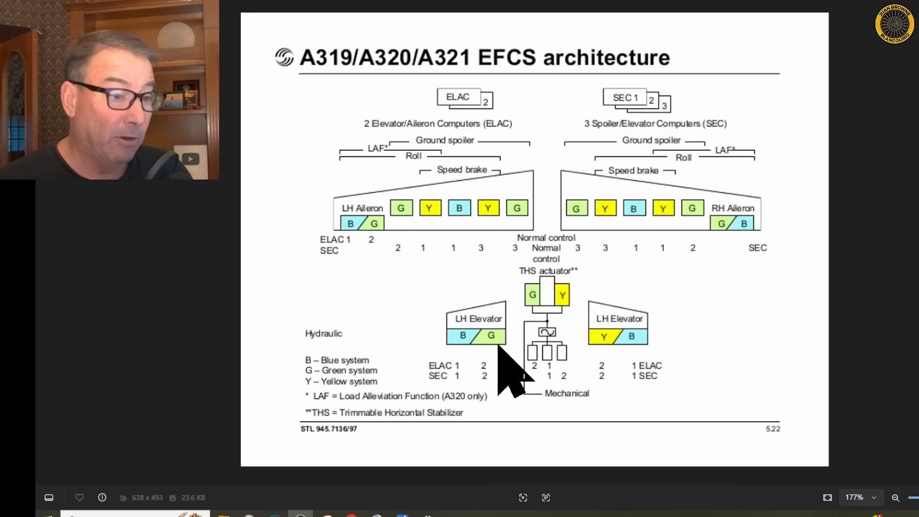
mouse_move(674, 399)
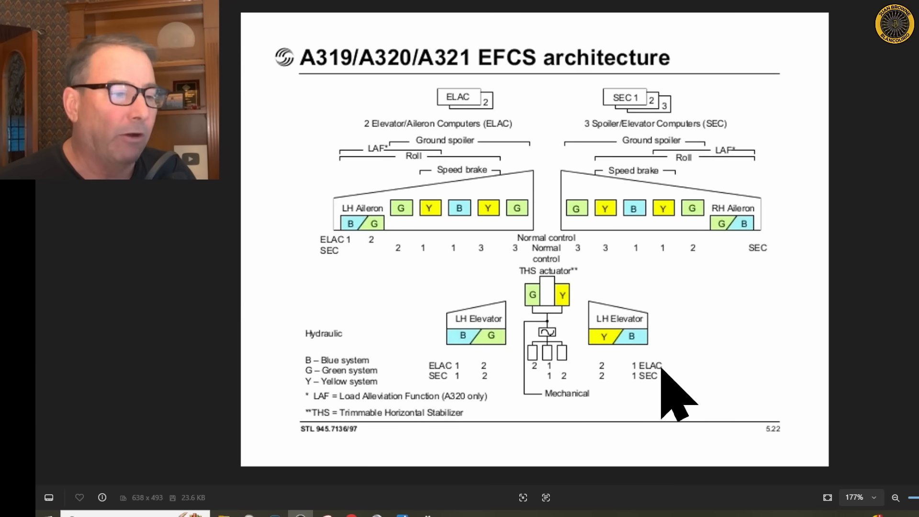
mouse_move(739, 381)
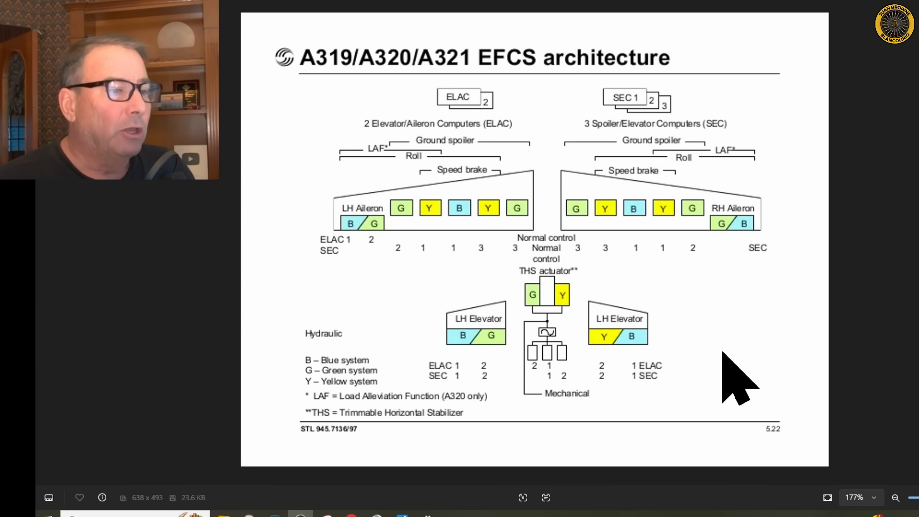
mouse_move(741, 364)
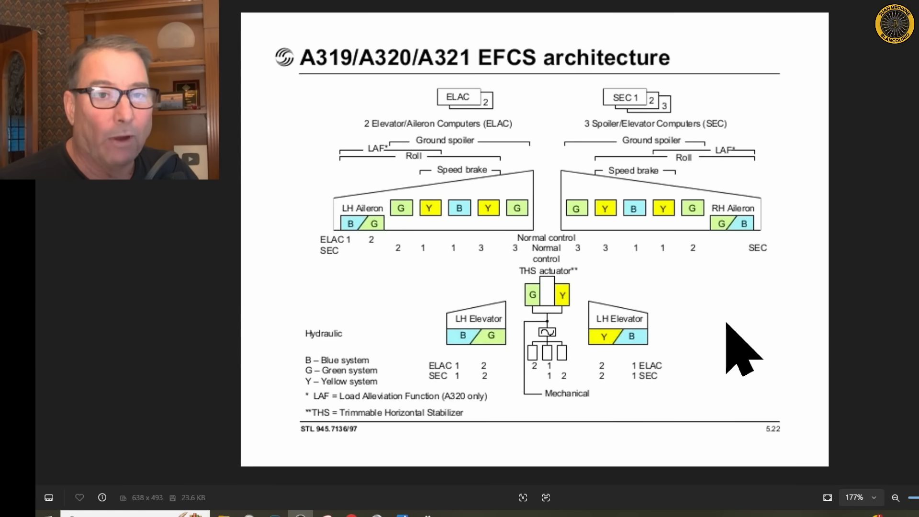
mouse_move(891, 376)
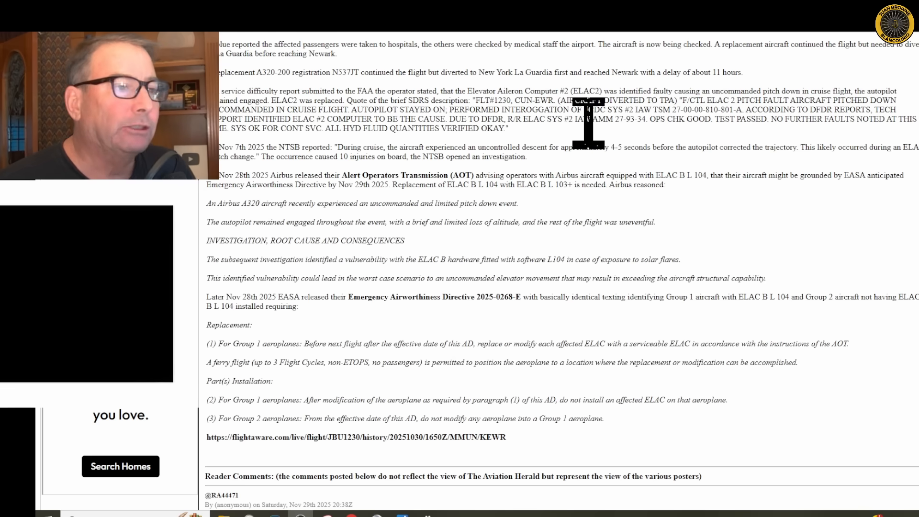
mouse_move(645, 182)
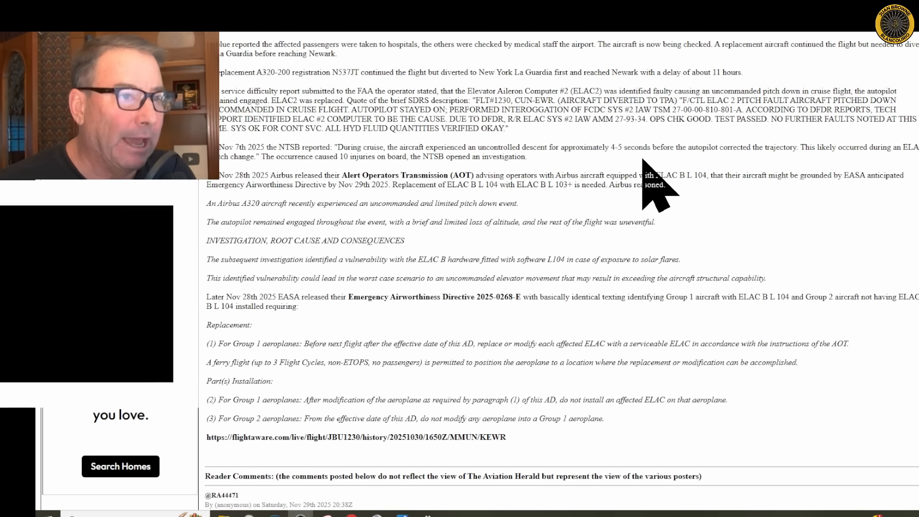
mouse_move(630, 147)
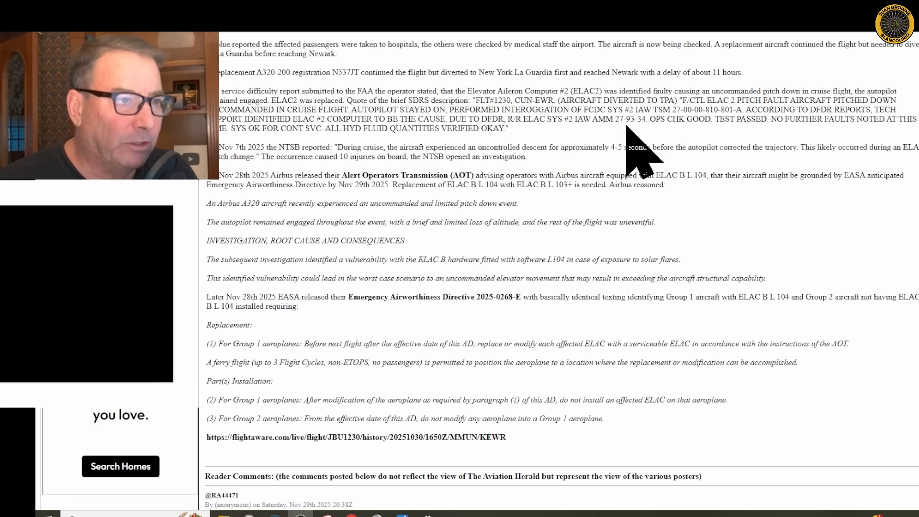
mouse_move(652, 147)
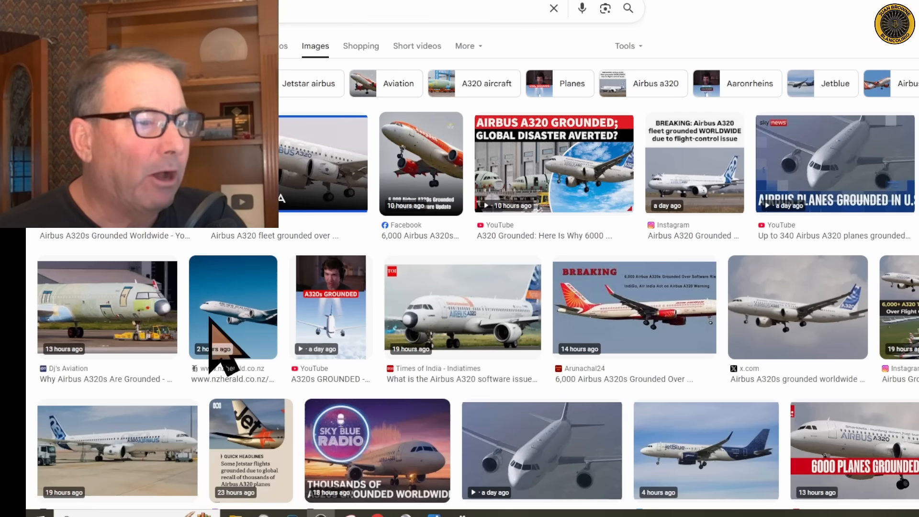
mouse_move(798, 370)
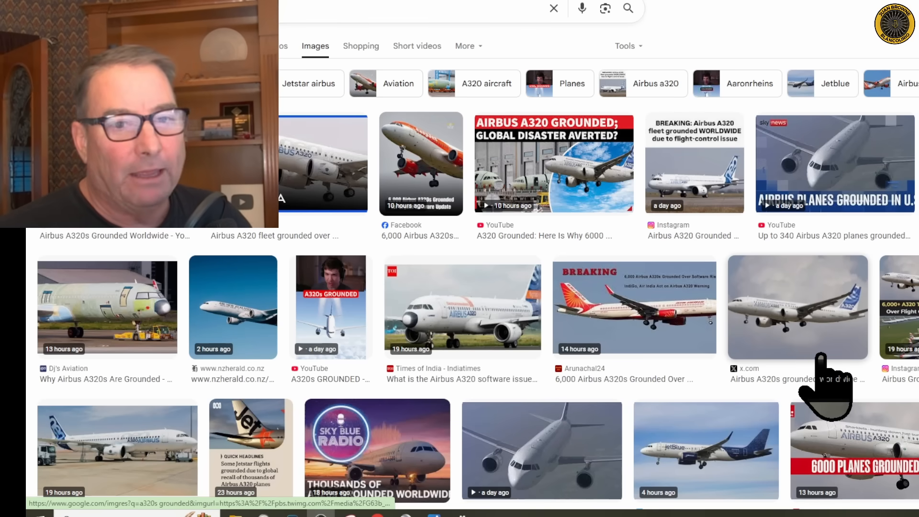